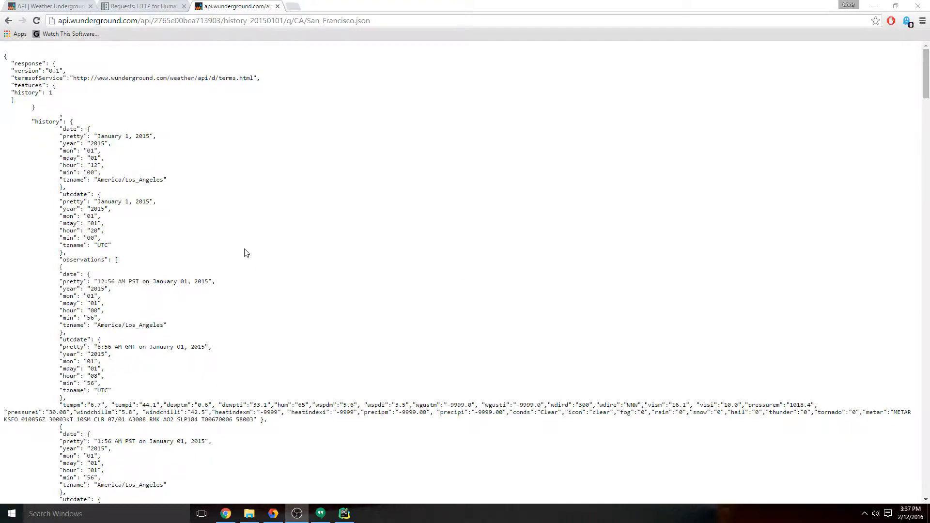
mouse_move(149, 120)
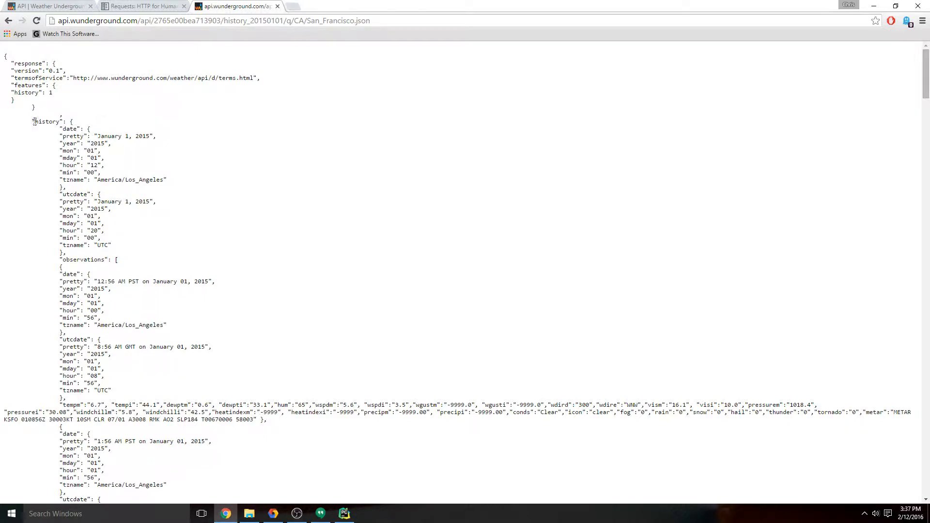
Step: Inspect the history JSON's history key, date block, utcdate and UTC timezone fields
double_click(45, 122)
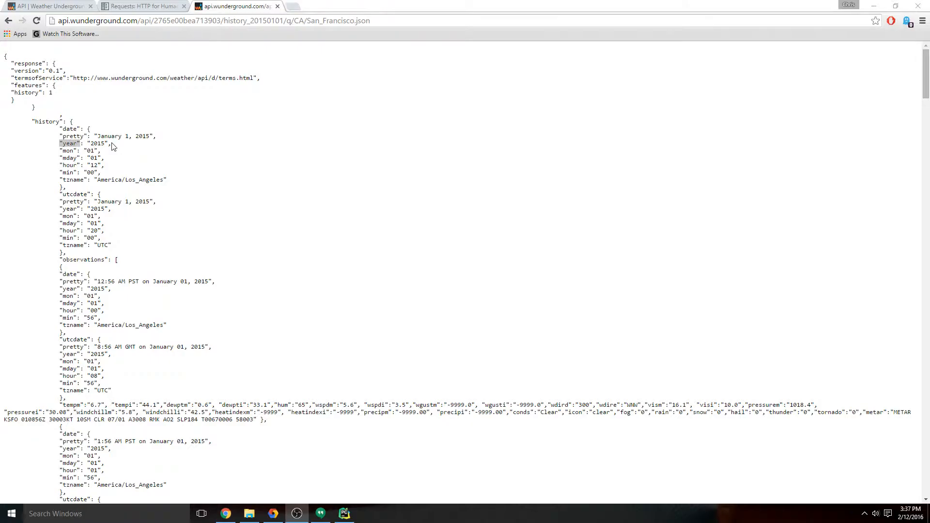
left_click(344, 514)
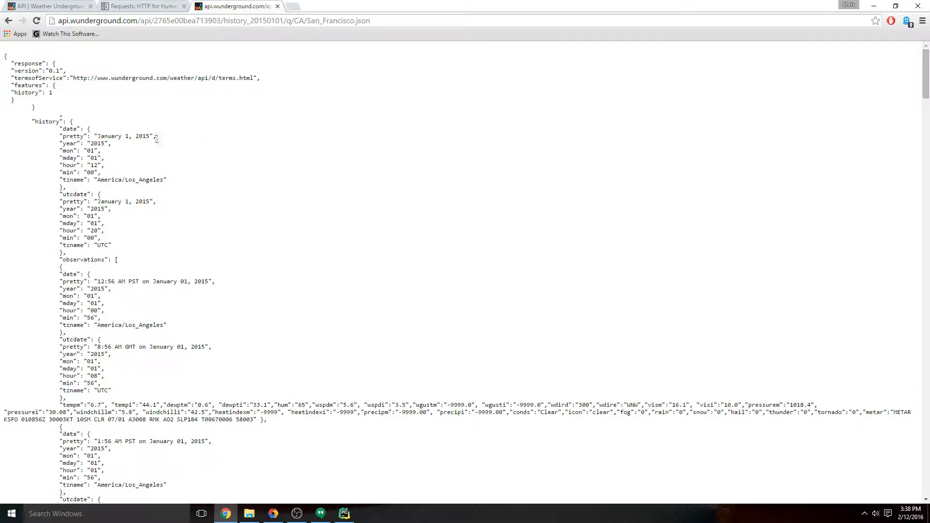
mouse_move(54, 101)
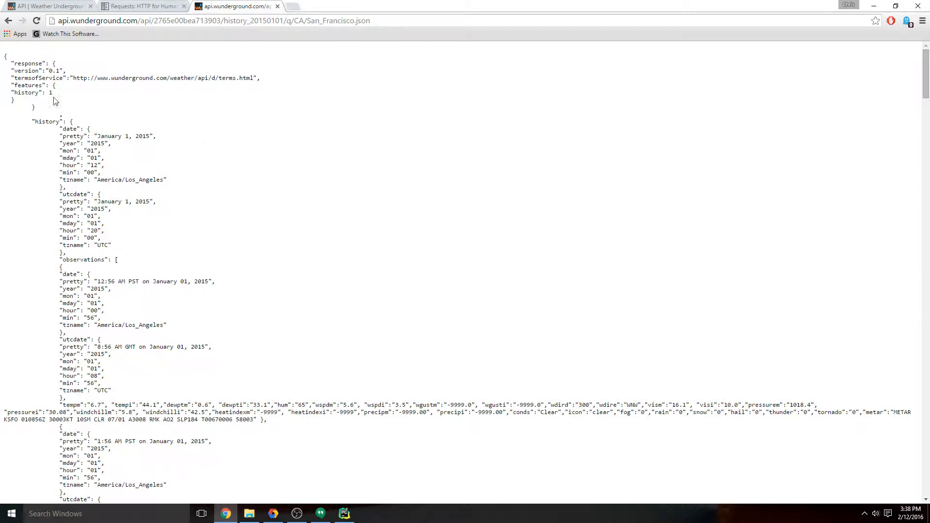
double_click(47, 122)
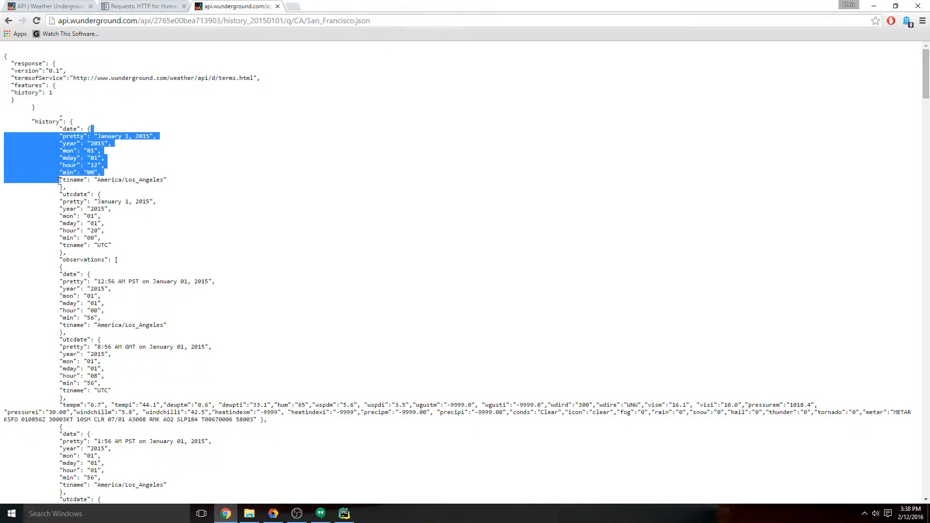
left_click_drag(92, 136, 167, 180)
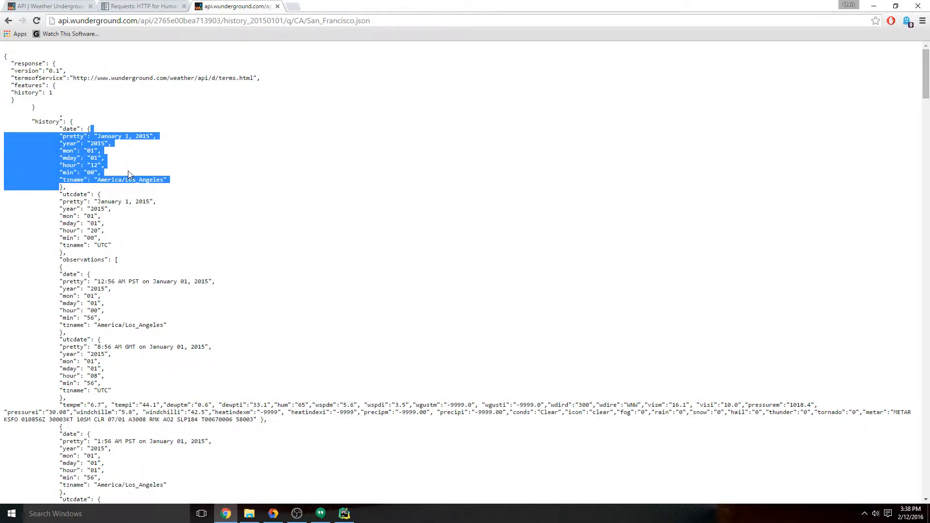
mouse_move(78, 194)
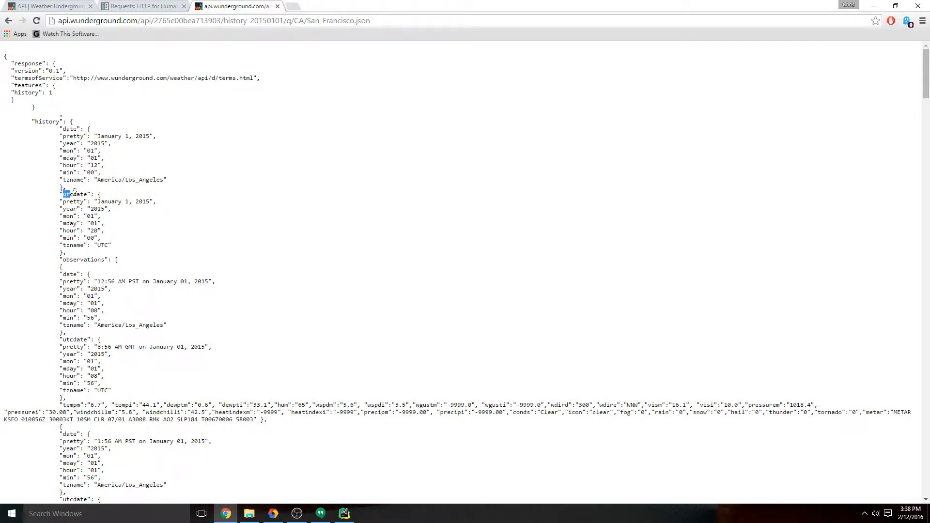
double_click(76, 194)
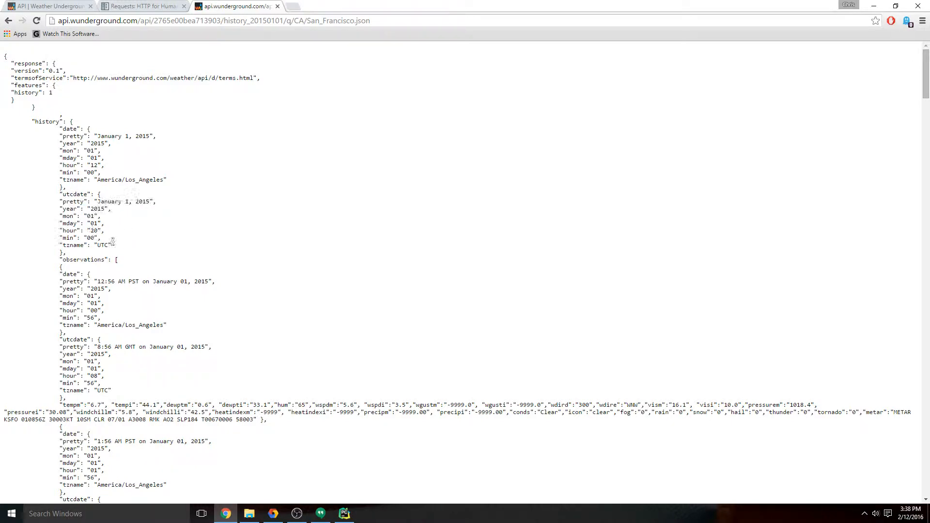
double_click(81, 259)
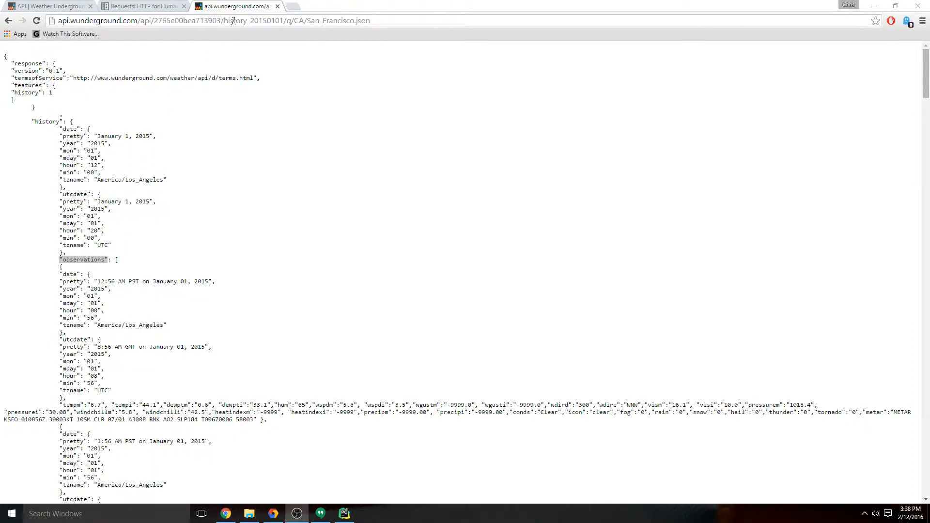
Step: Replace the requests.get URL with the San Francisco history URL and delete the two old print lines
left_click(344, 514)
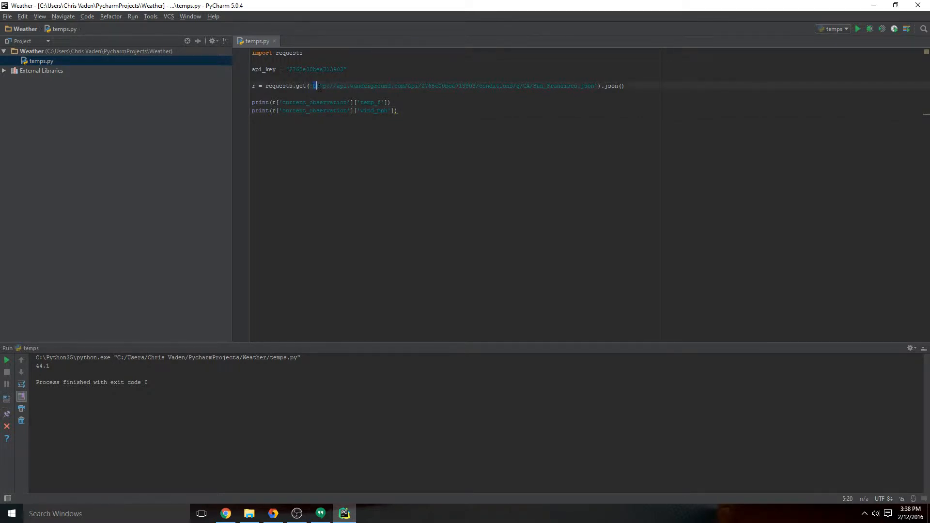
left_click_drag(316, 85, 593, 85)
type("history_20150101")
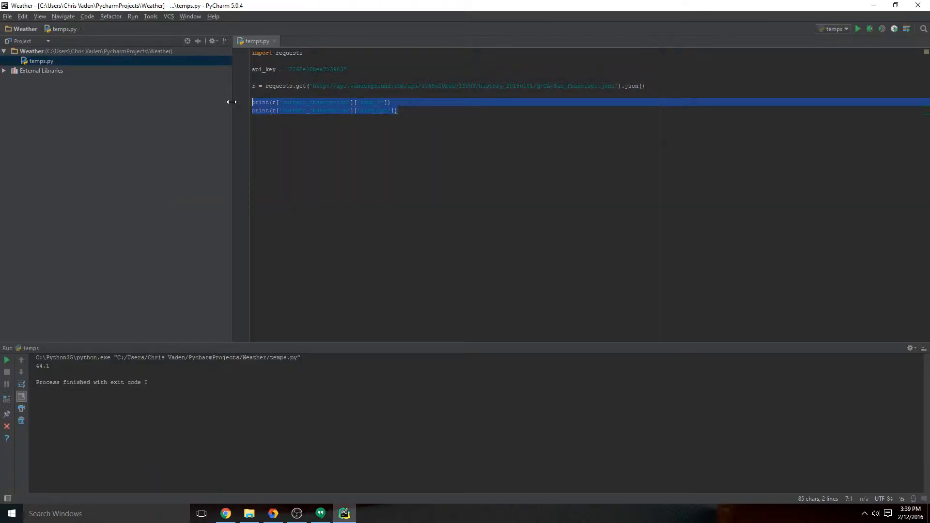
key("Delete")
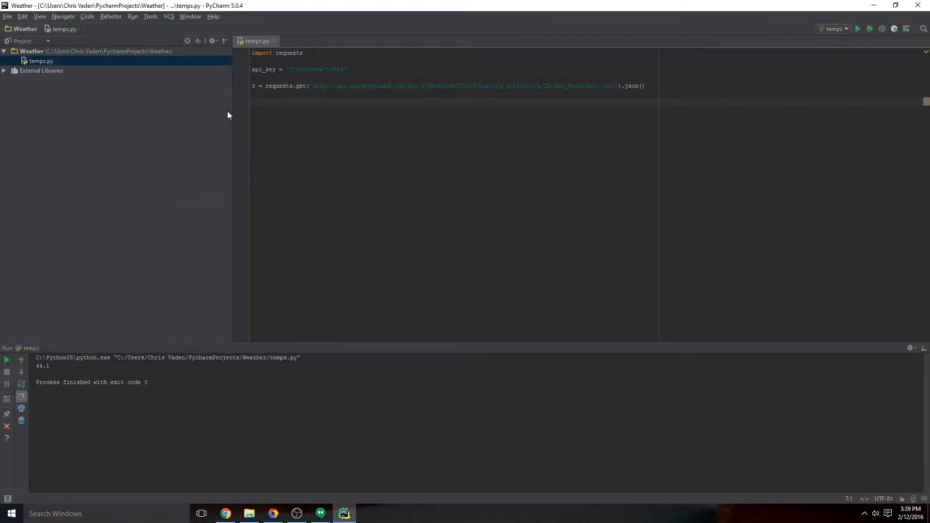
left_click(225, 513)
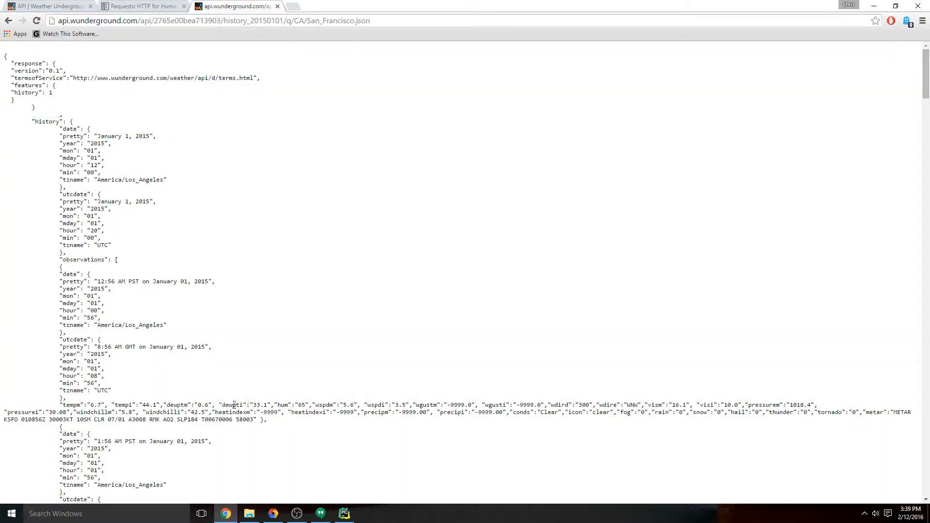
mouse_move(215, 397)
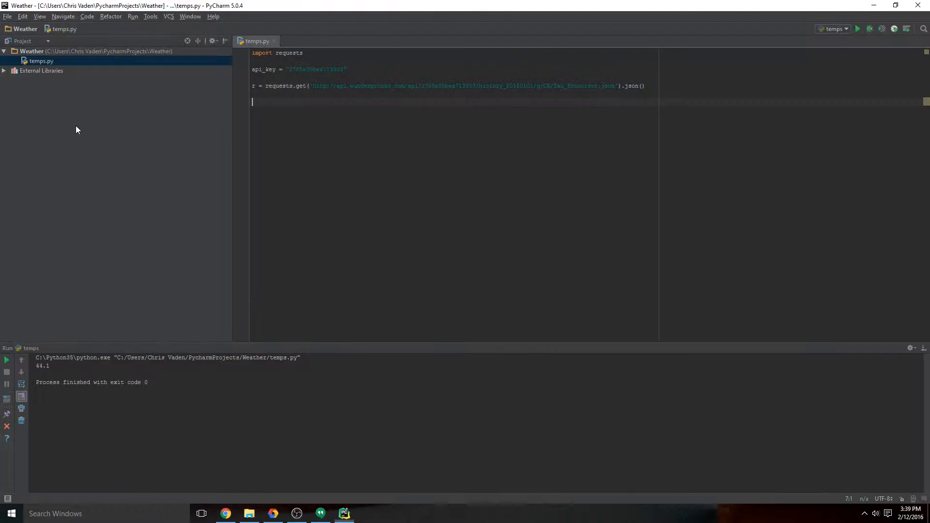
Step: Add print(r['history']) to temps.py and run the script
type("print(r['")
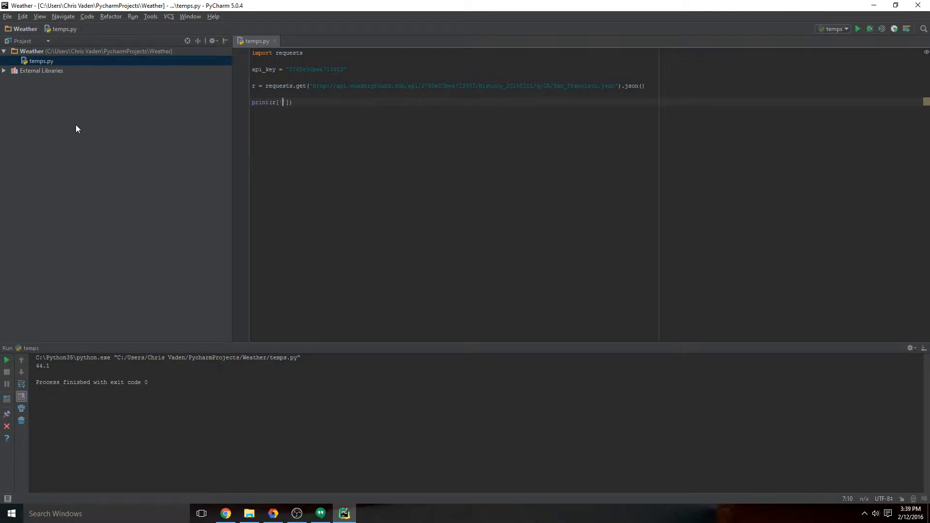
type("history")
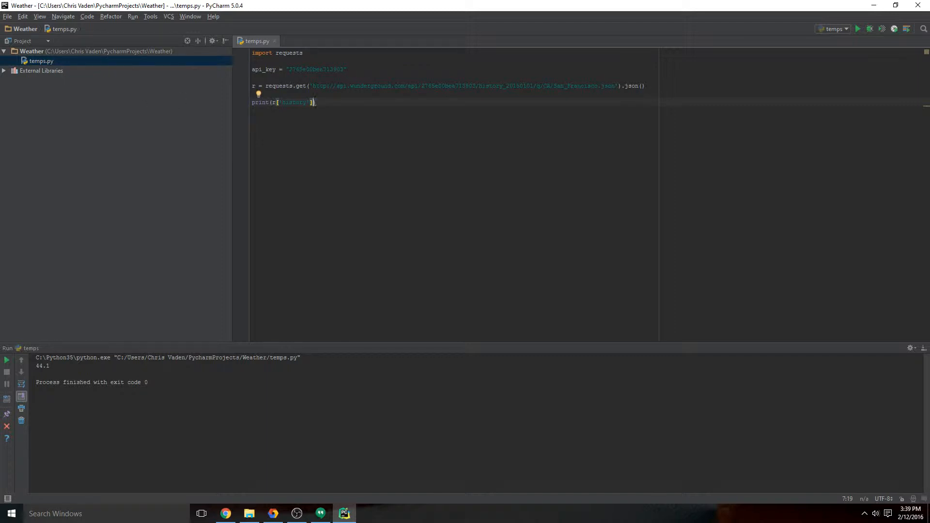
left_click(858, 28)
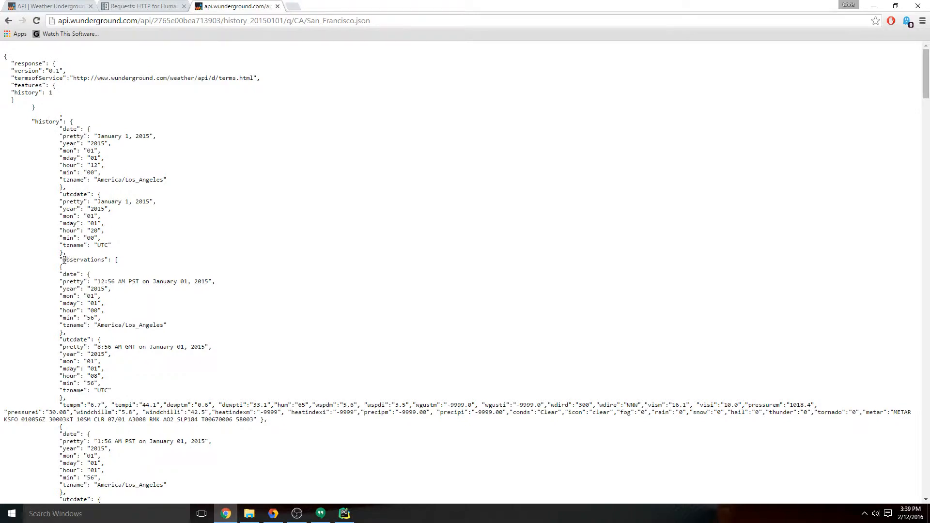
double_click(85, 259)
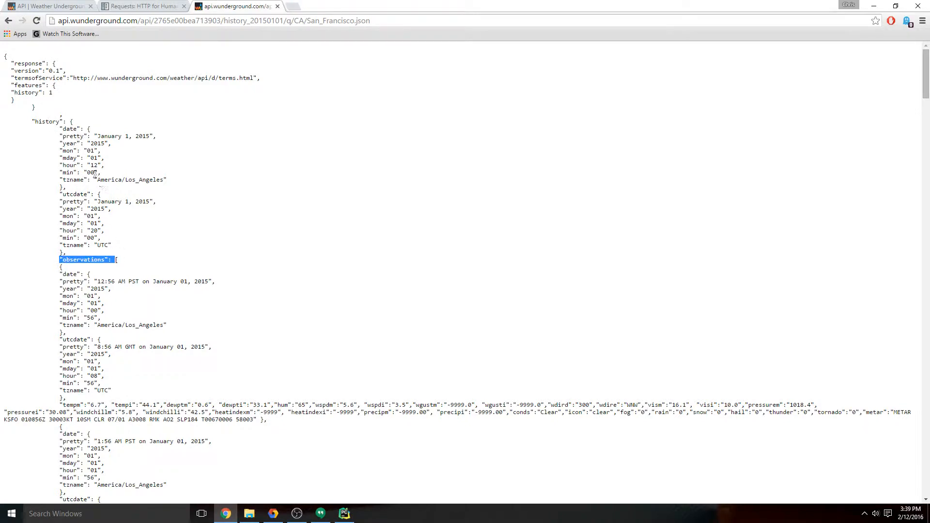
left_click(343, 513)
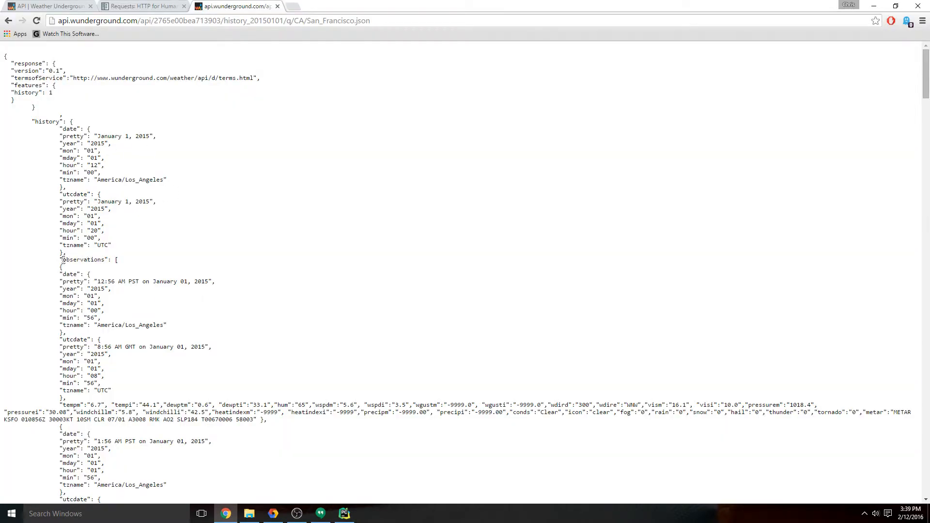
double_click(84, 260)
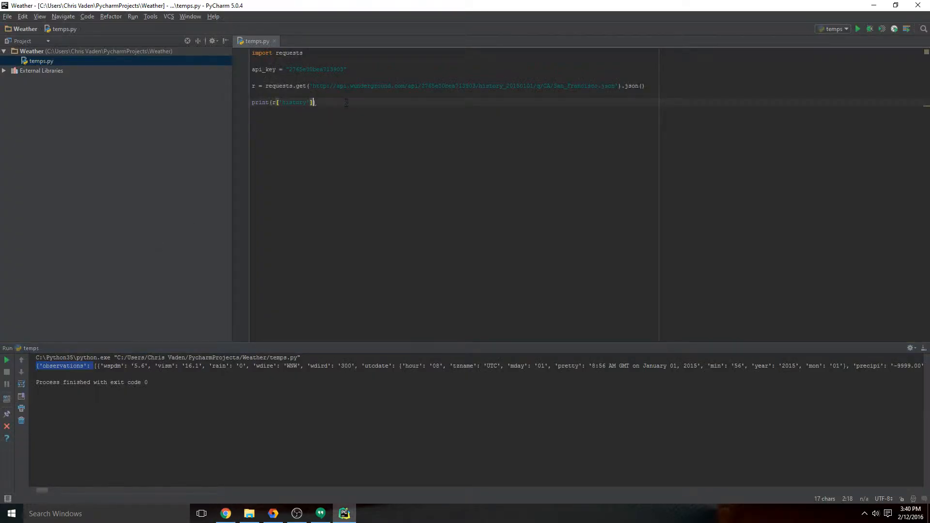
Step: Extend the print to r['history']['observations'] and run the script
type("['observations'")
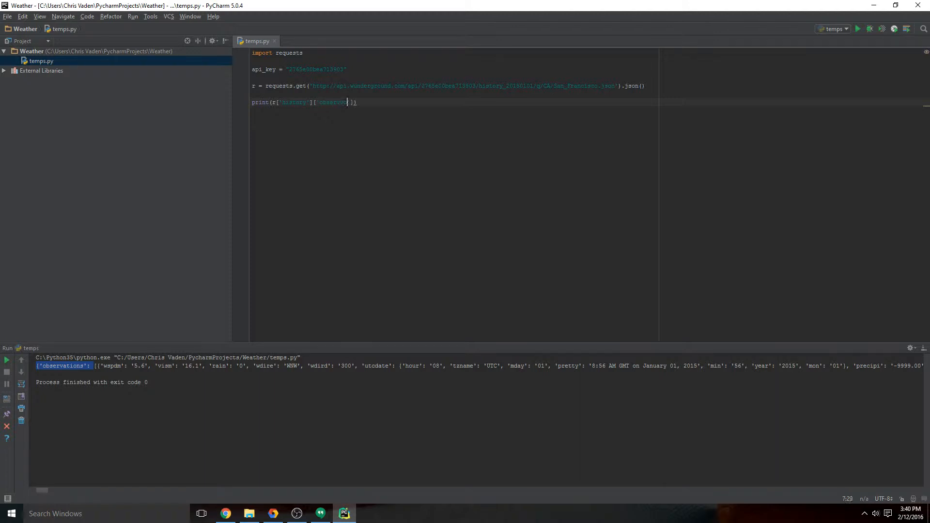
left_click(858, 28)
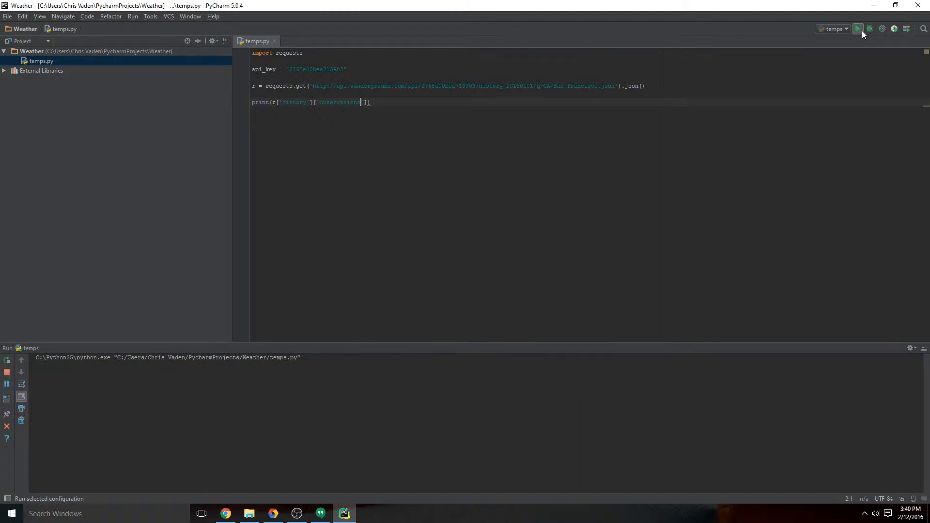
left_click(858, 28)
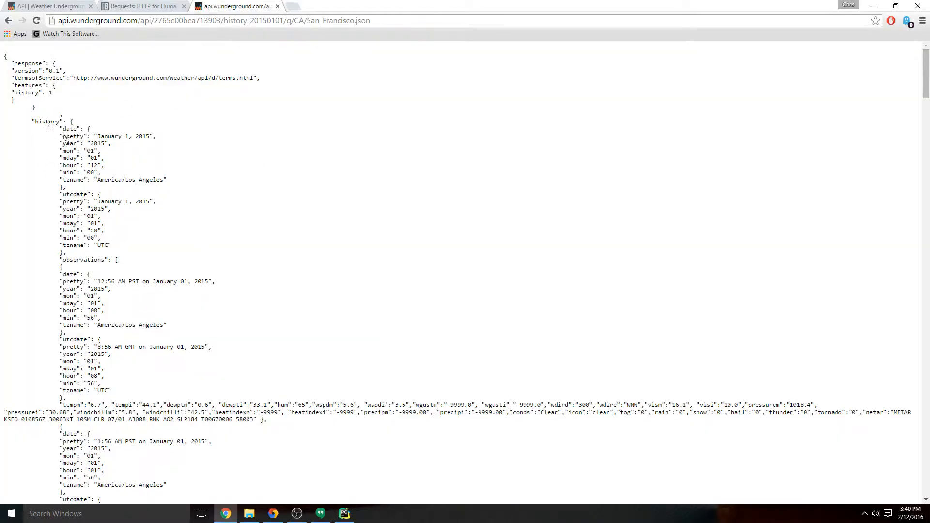
mouse_move(70, 269)
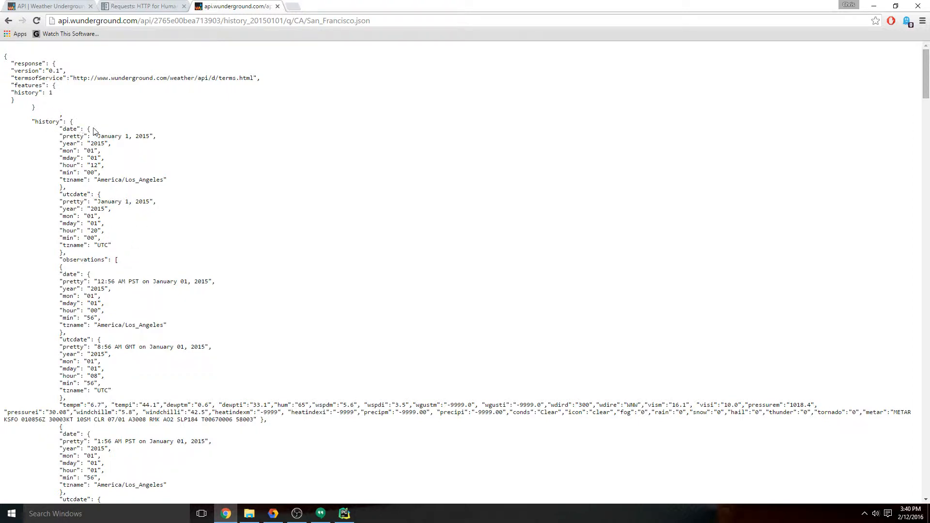
double_click(114, 260)
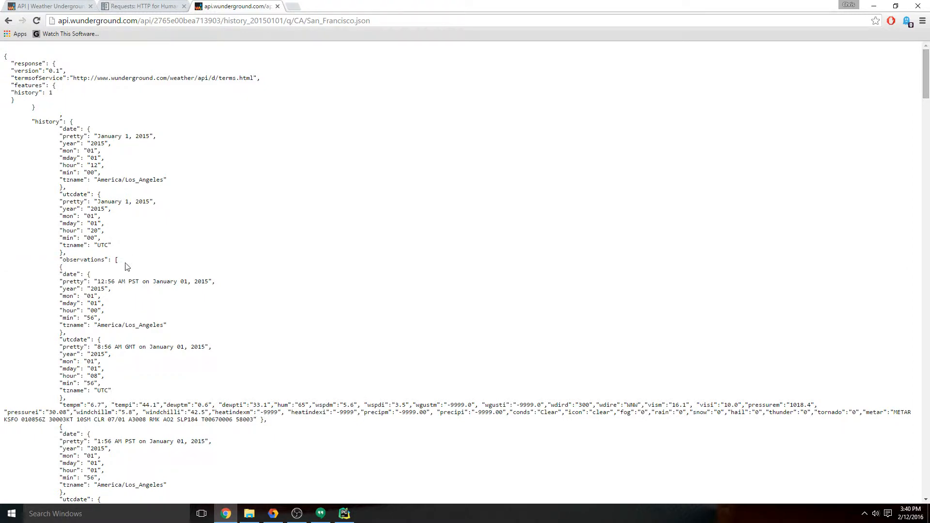
double_click(114, 260)
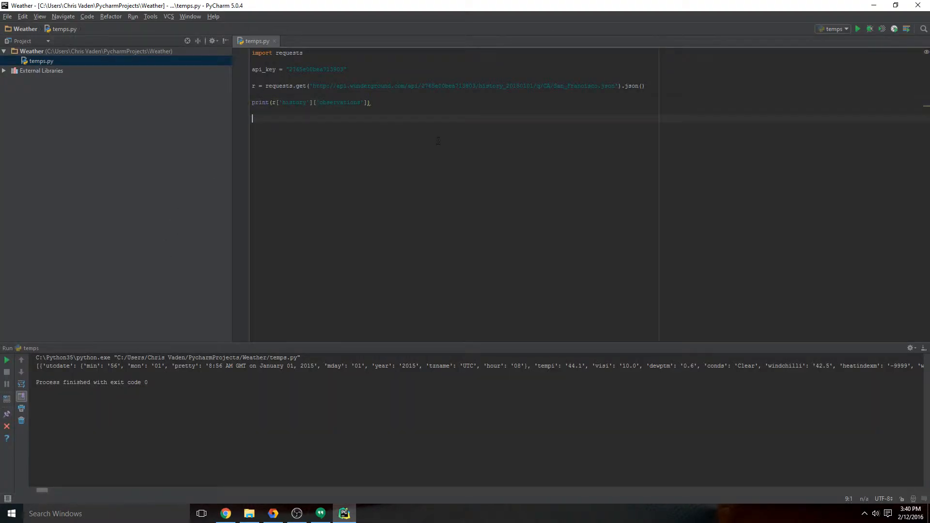
Step: Define ages = [2, 3, 4, 5] and begin a print( call below it
type("ages = [")
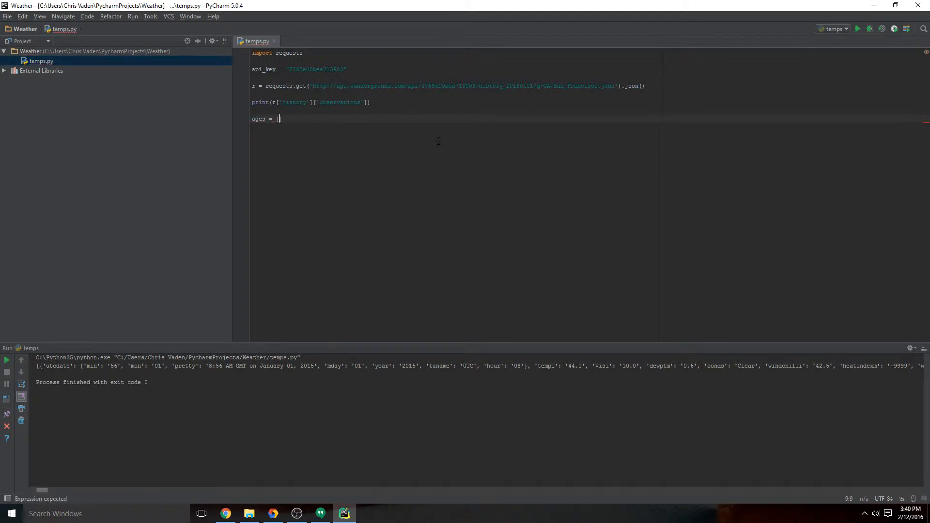
type("2, 3,")
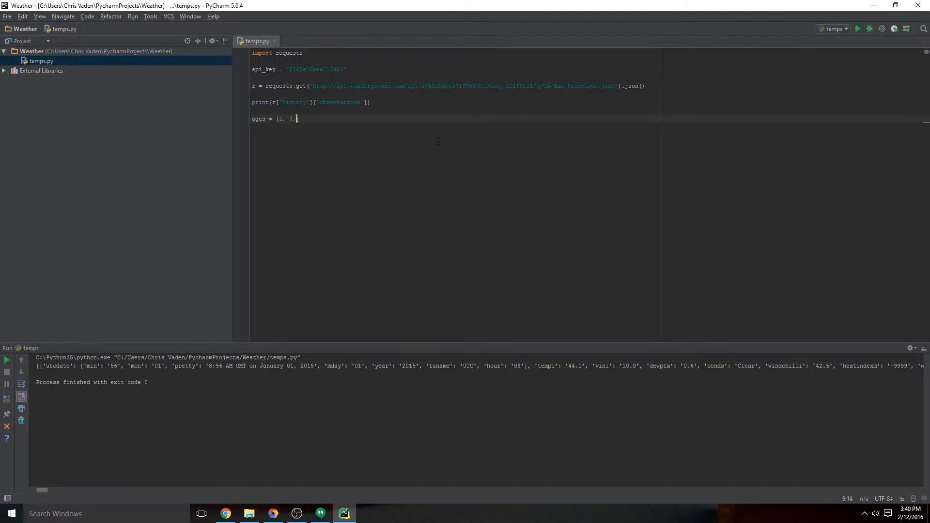
type("4, 5]")
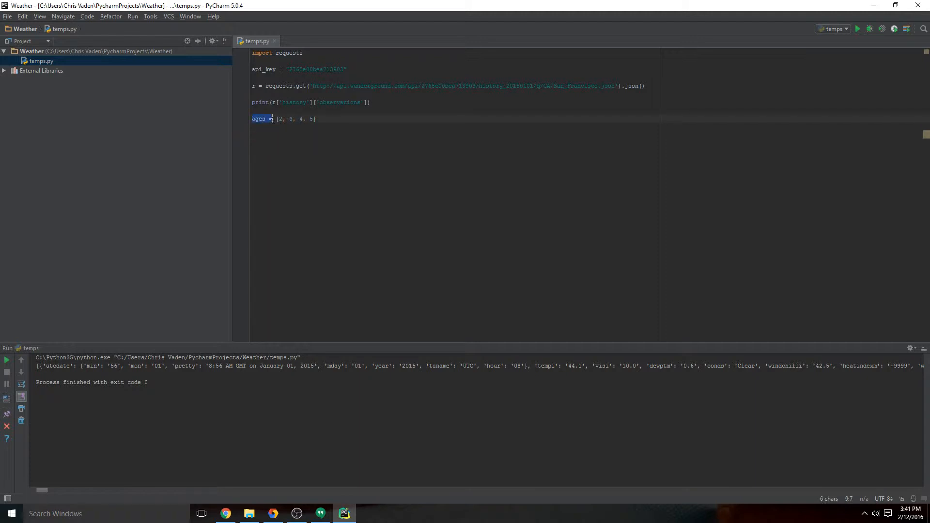
left_click(290, 119)
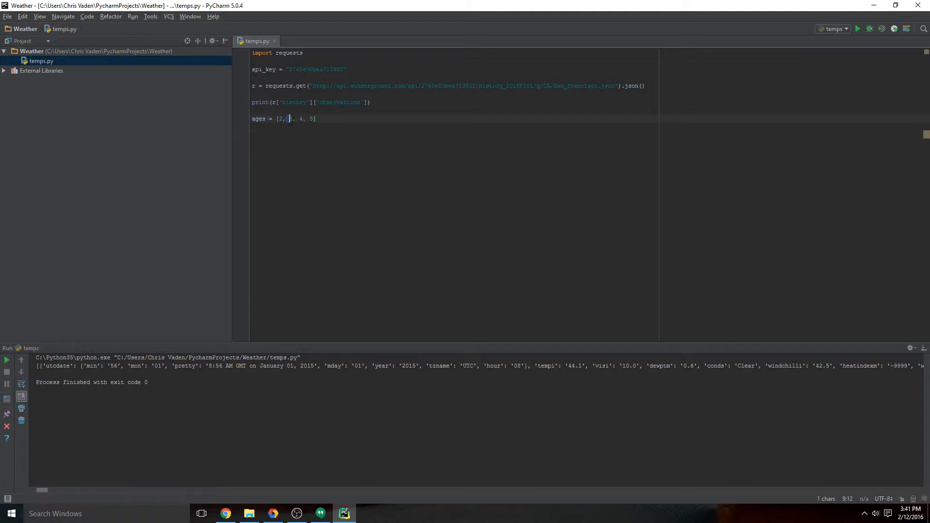
type("3")
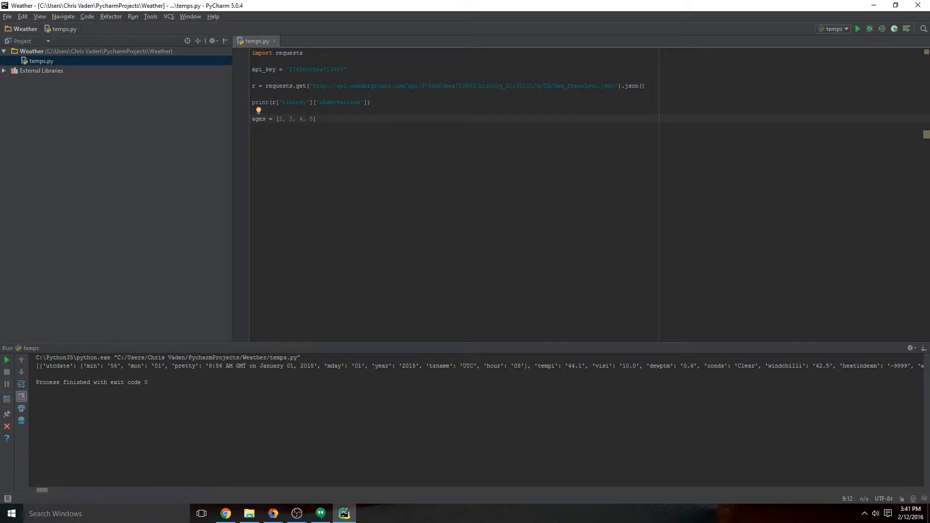
type("print(")
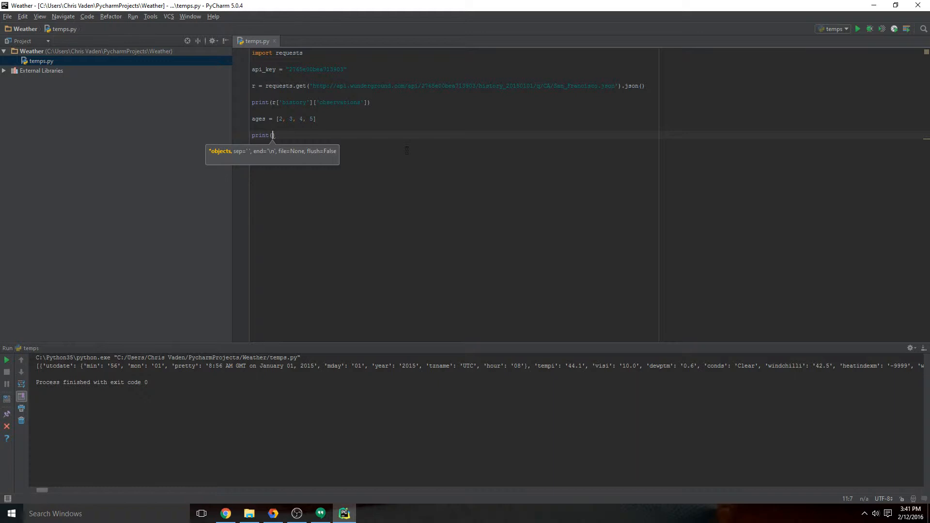
Step: Print ages[1] and run to show the second list item
type("ages")
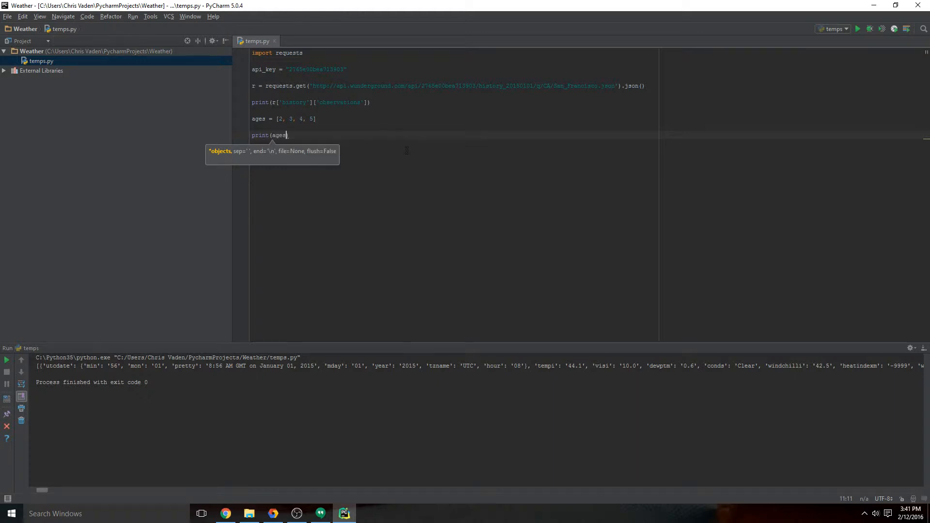
type("[")
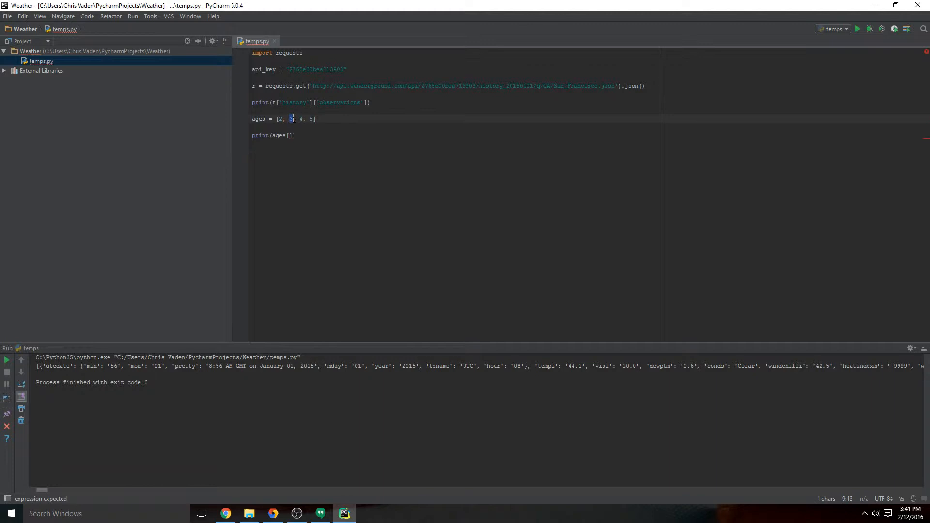
type("1")
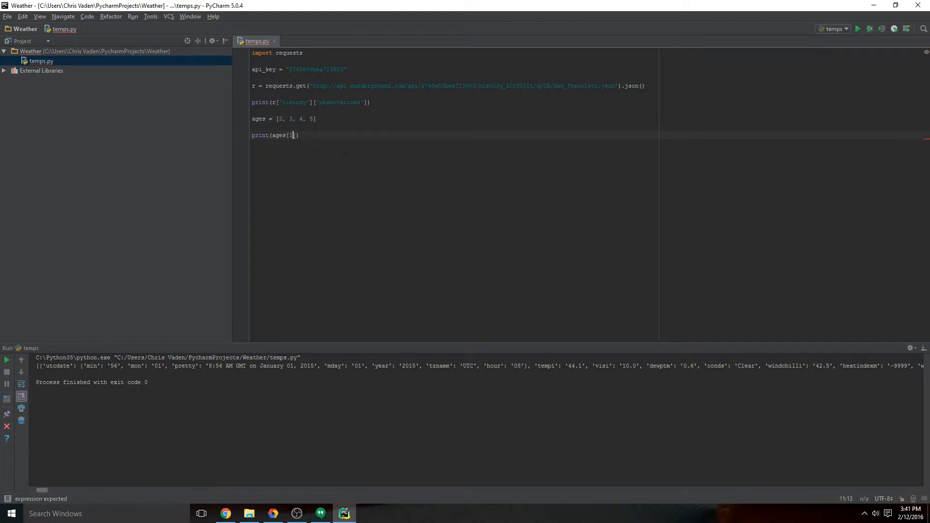
mouse_move(857, 28)
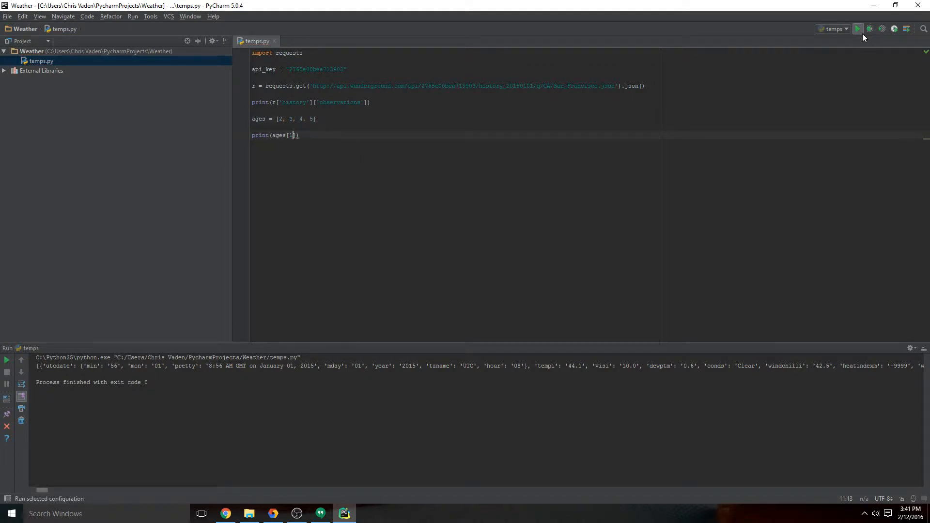
left_click(857, 28)
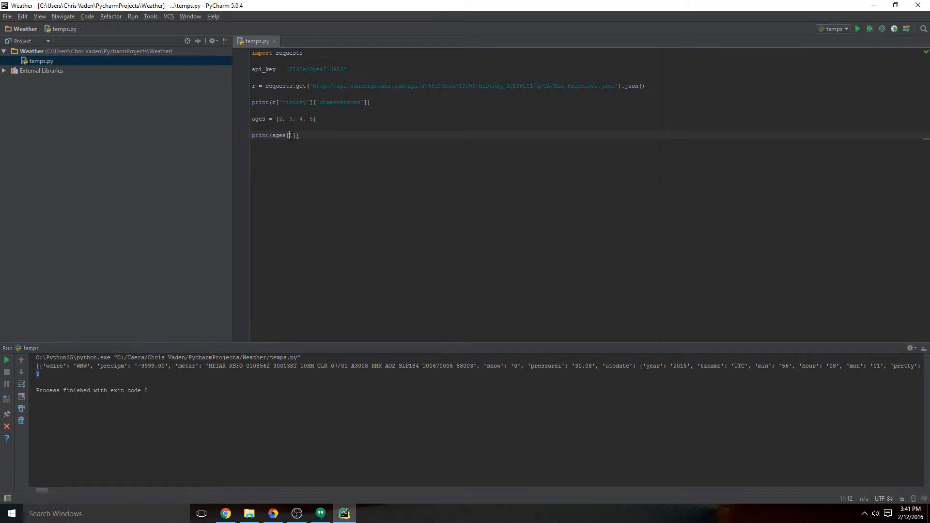
Step: Change the index to ages[0] and run to show the first item, 2
type("0")
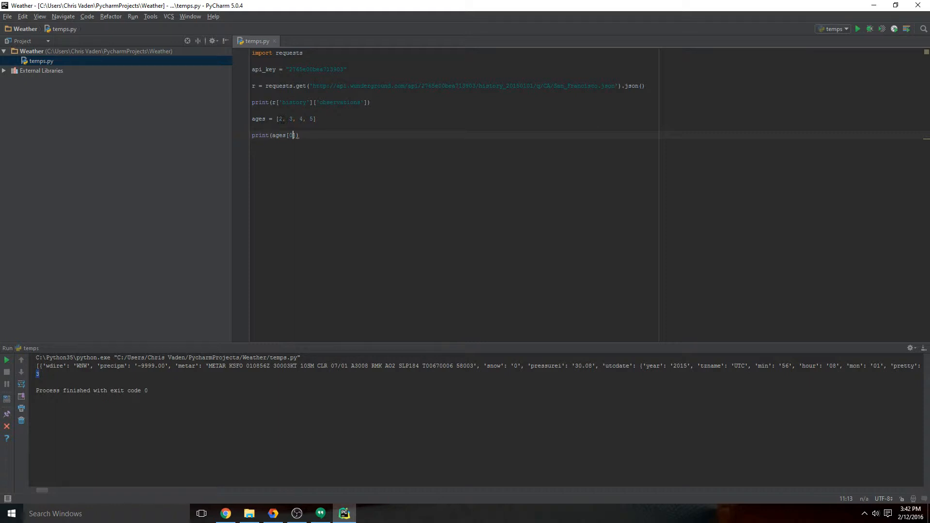
left_click(857, 28)
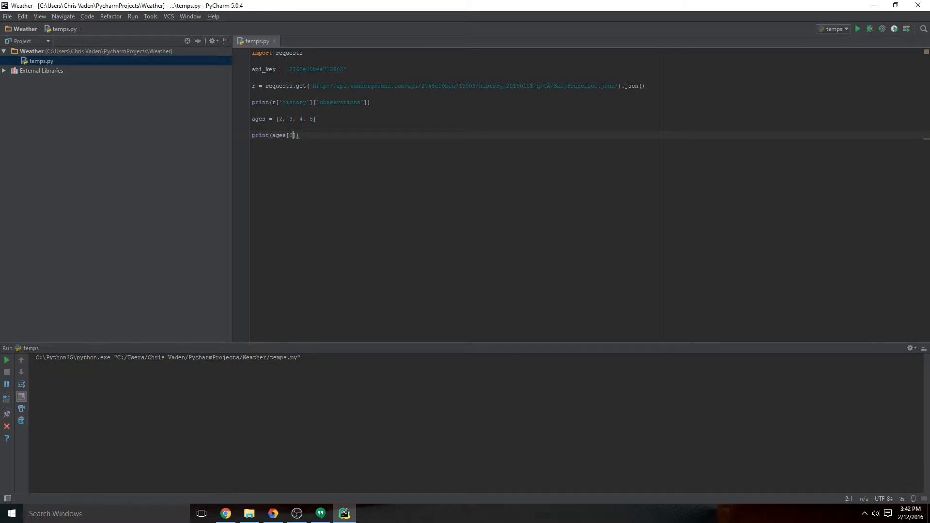
left_click(857, 28)
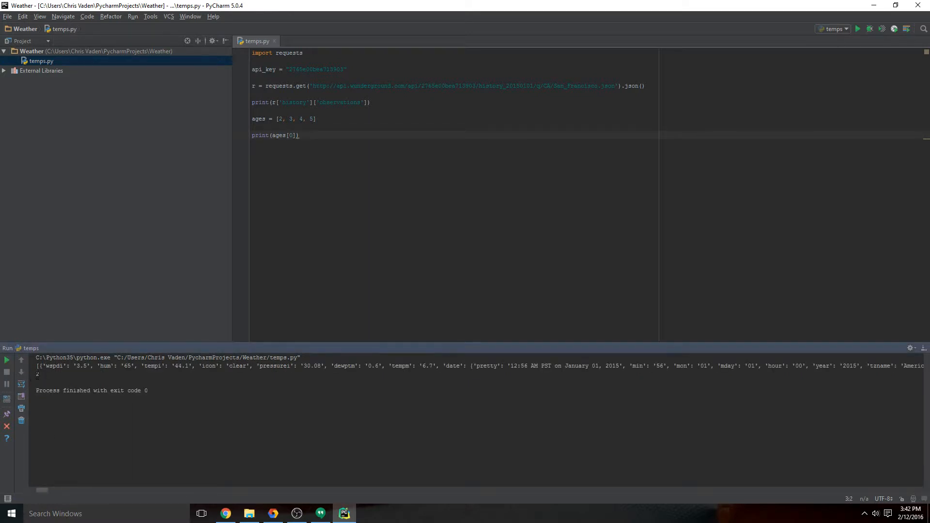
left_click_drag(276, 118, 318, 118)
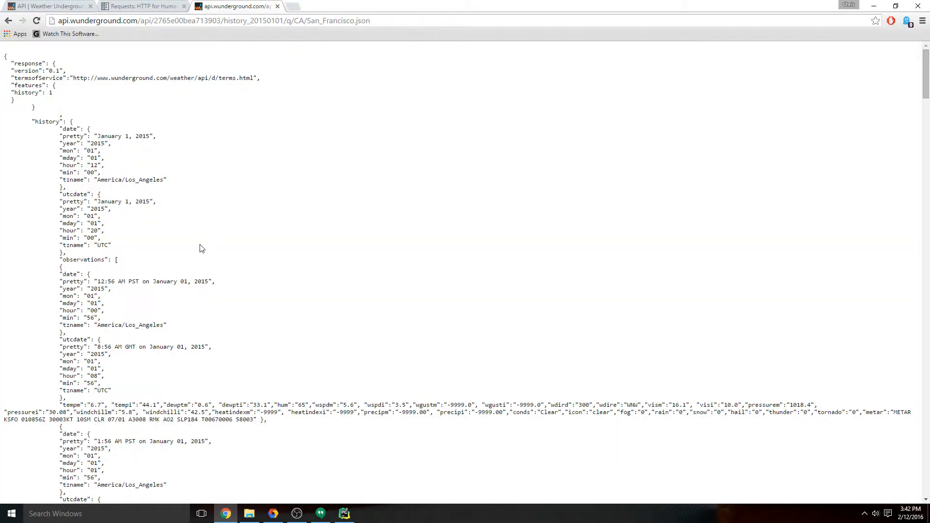
mouse_move(159, 223)
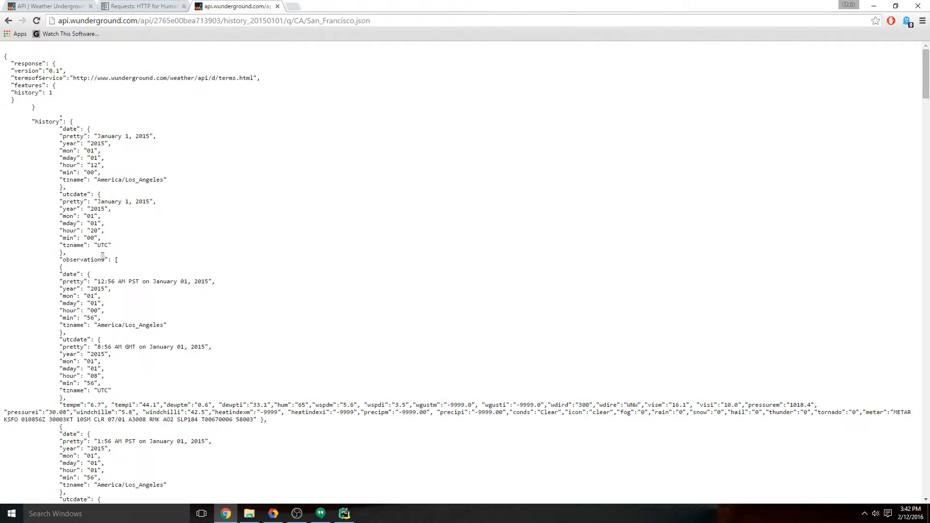
mouse_move(122, 268)
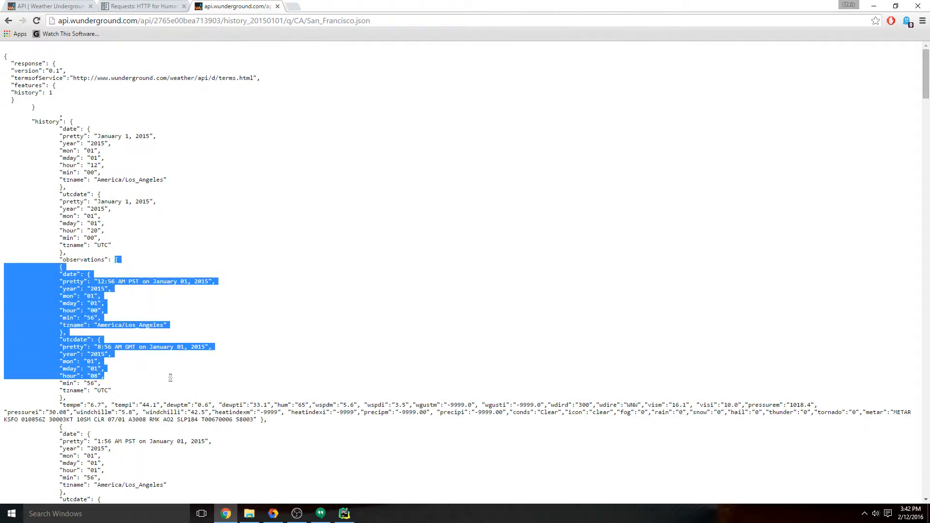
Step: Scroll through the observations list of the San Francisco history JSON
scroll("down", 3)
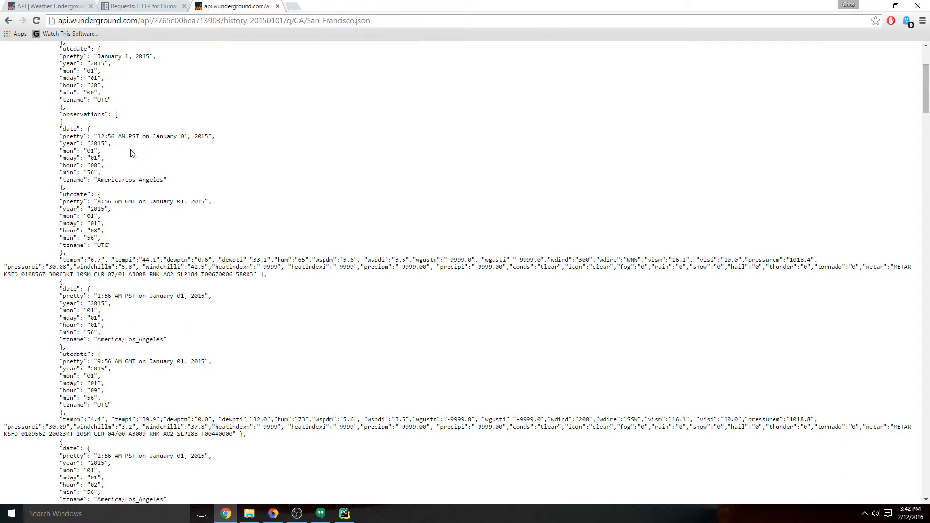
mouse_move(123, 138)
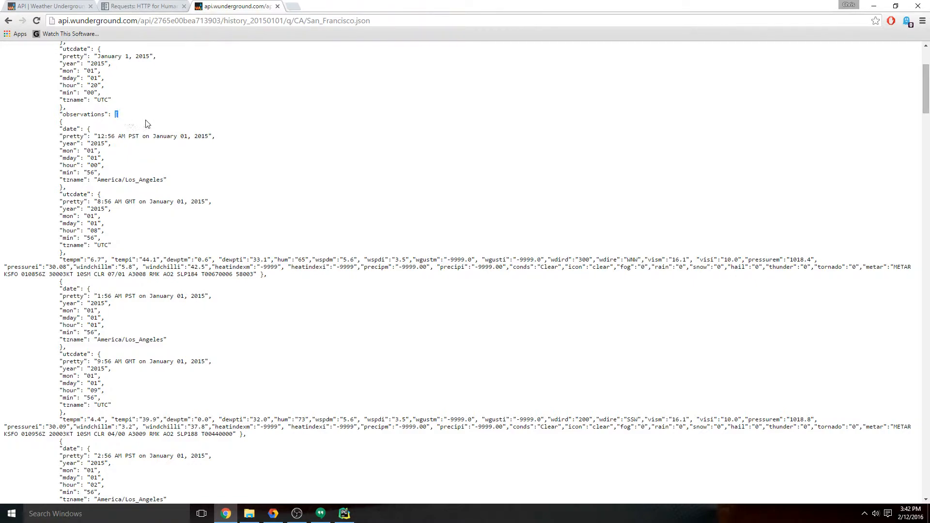
scroll("down", 3)
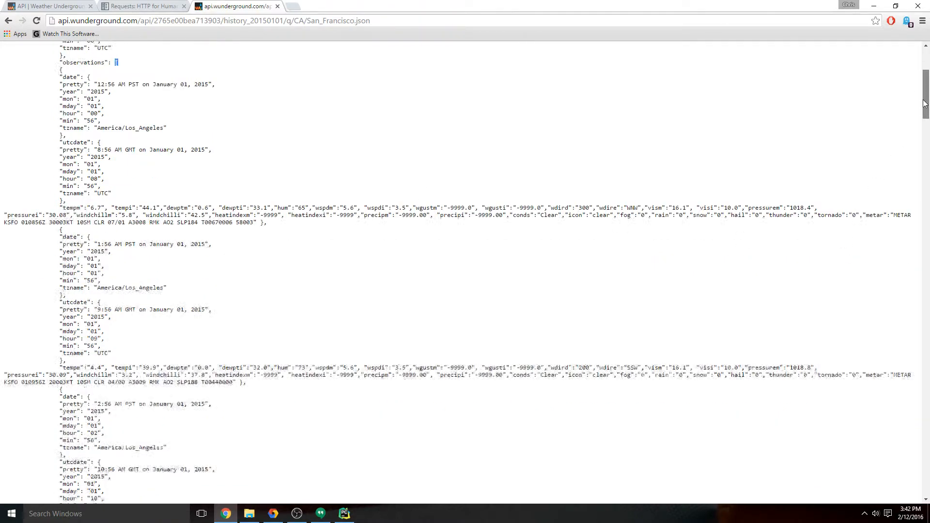
scroll("down", 3)
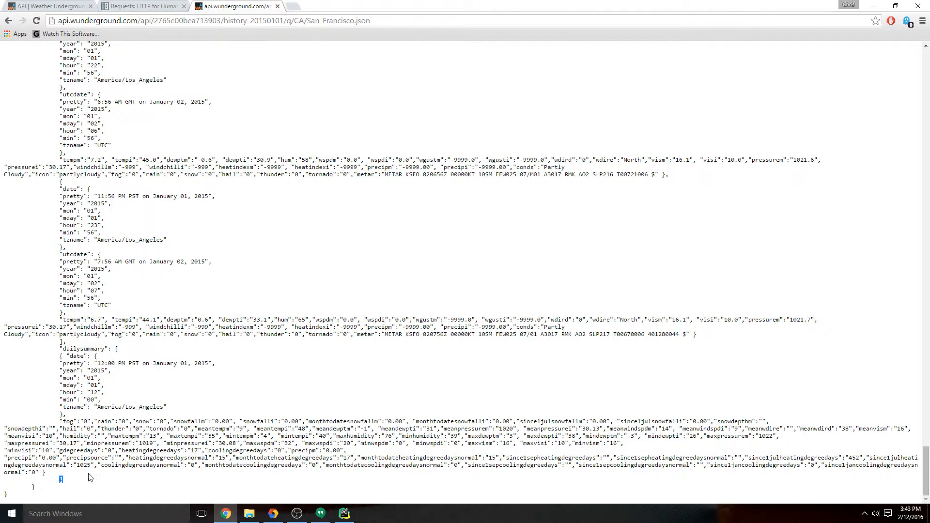
mouse_move(129, 317)
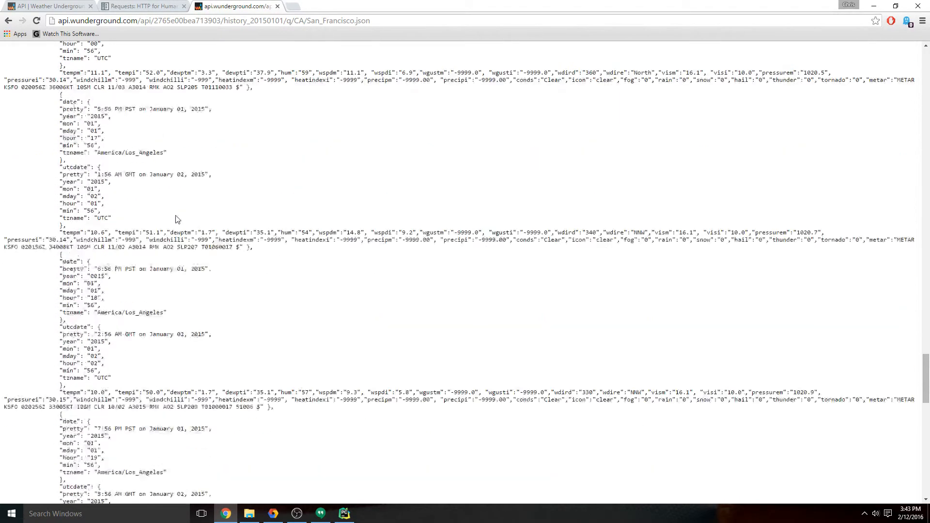
Step: Highlight the first observation object, then remove the ages practice lines from temps.py
left_click(344, 514)
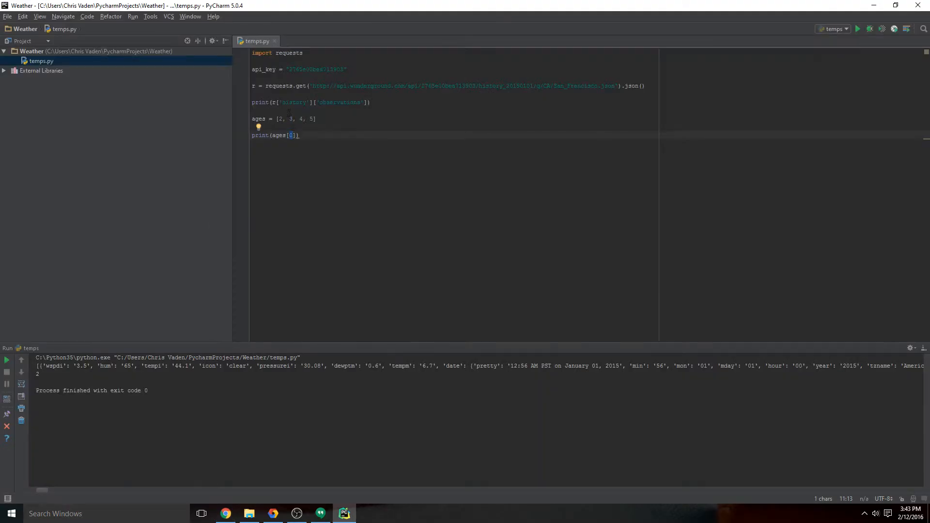
key("alt+tab")
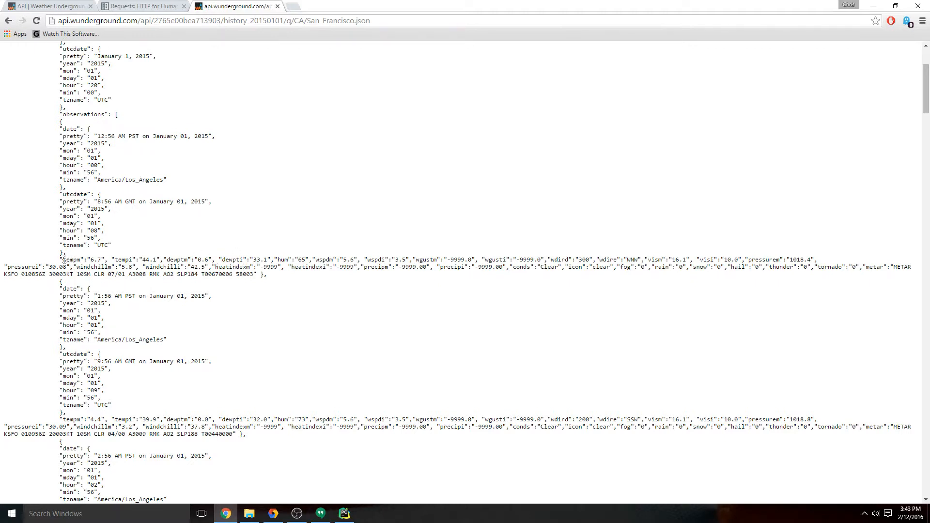
left_click_drag(64, 259, 266, 274)
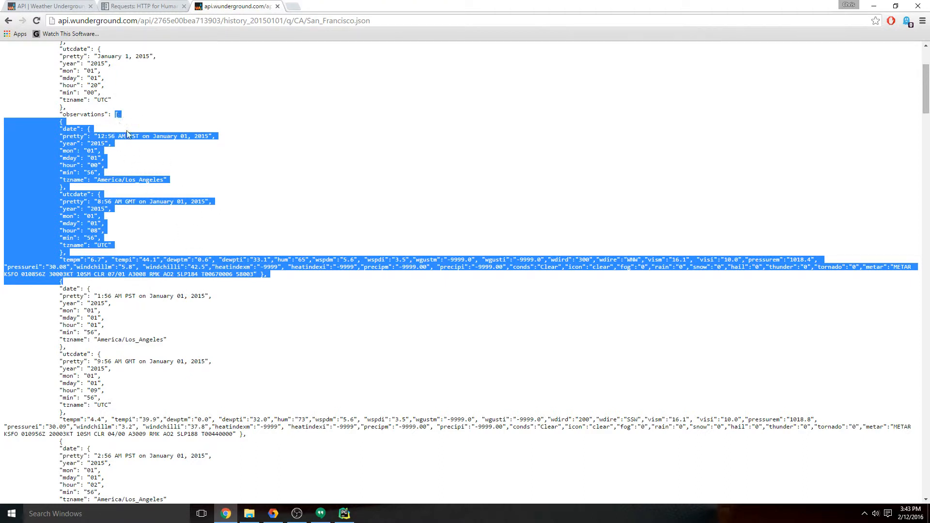
left_click(182, 168)
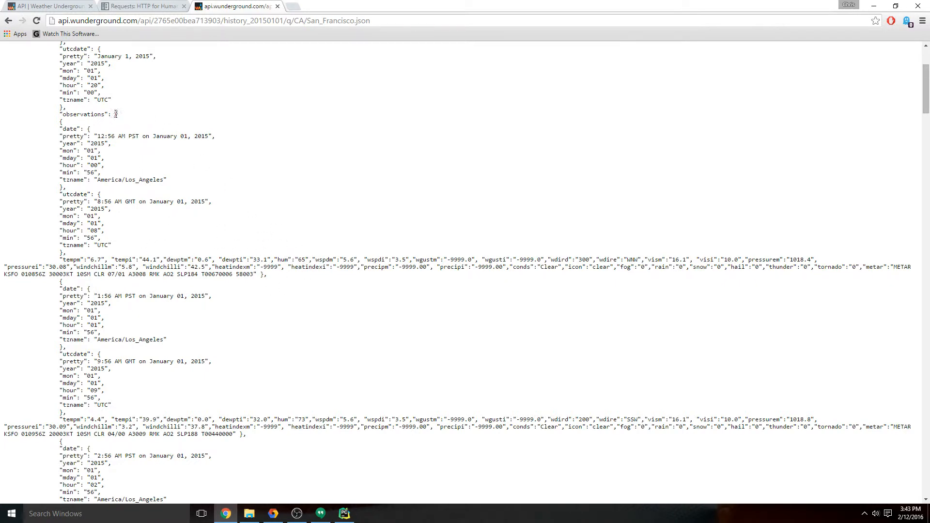
left_click(344, 513)
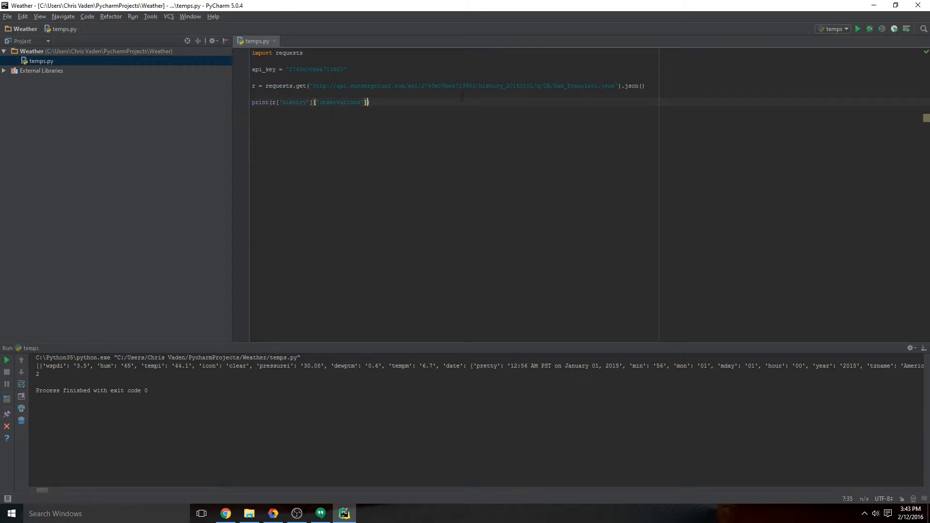
Step: Index the observations print with [0] to show only the first observation, and run it
type("[0]")
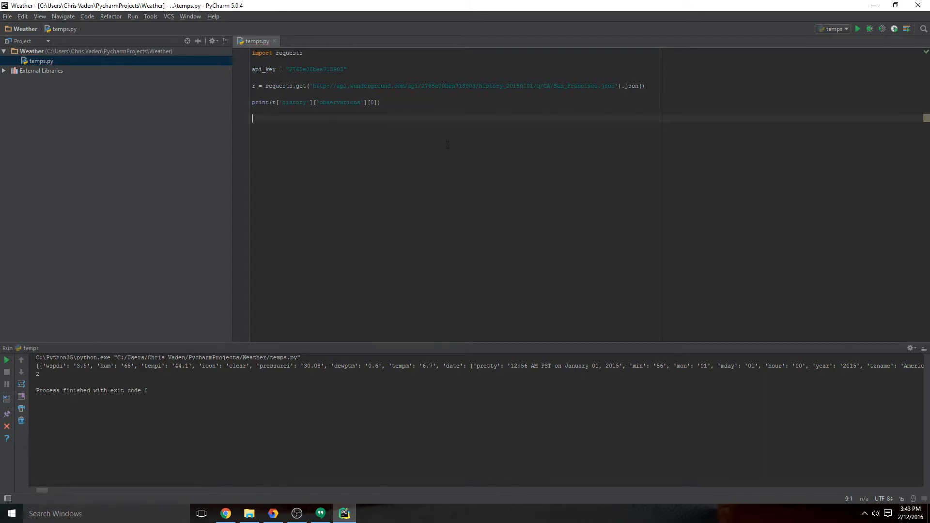
left_click(857, 28)
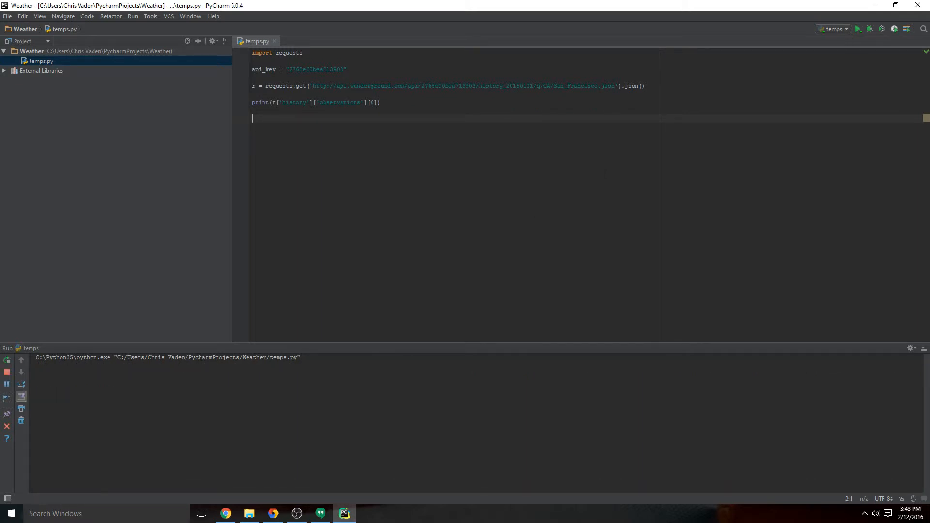
left_click(857, 28)
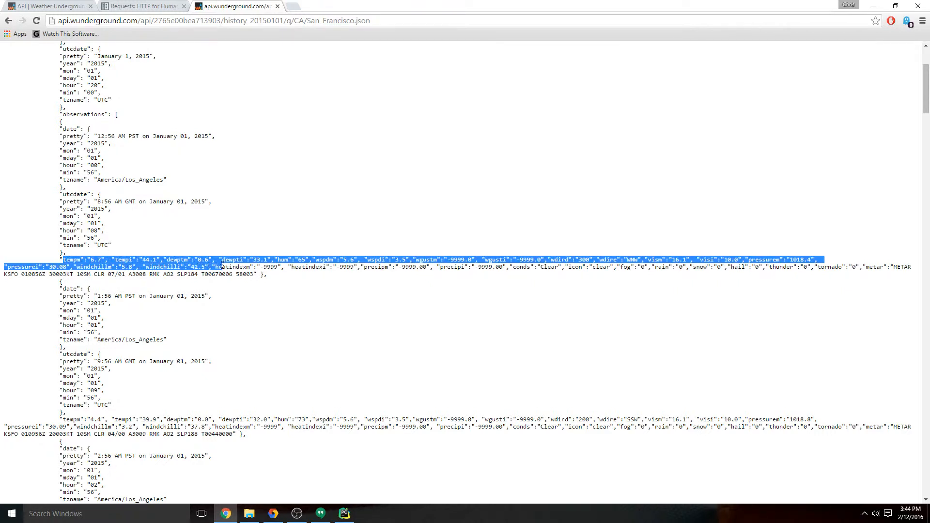
Step: Pick out the tempm and tempi temperature keys of the first observation in the JSON
left_click(427, 274)
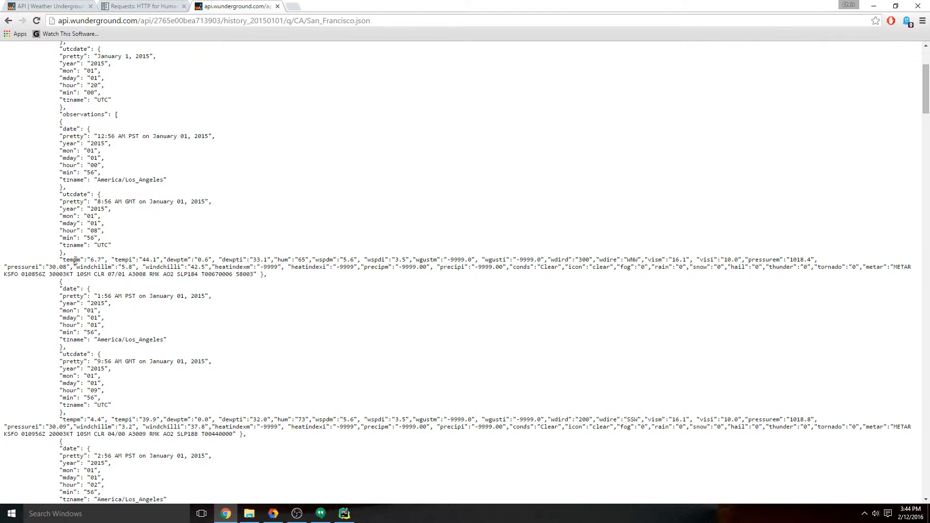
double_click(71, 260)
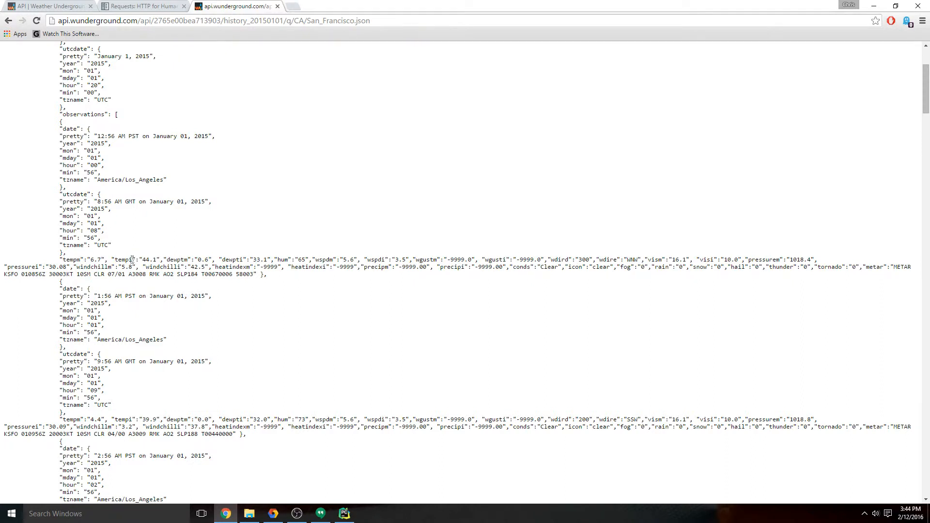
double_click(131, 259)
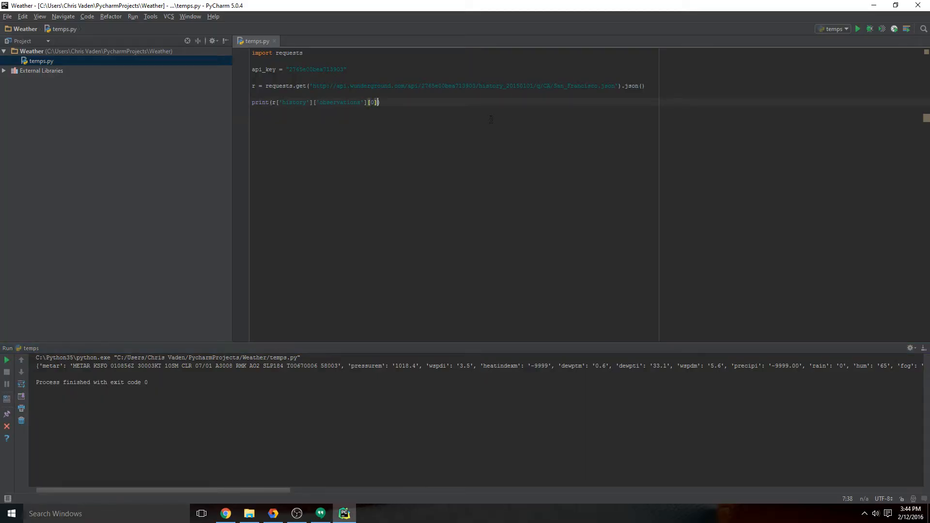
Step: Add a ['temp…'] key lookup after [0] in the print call and run the script
type("['temp' ]")
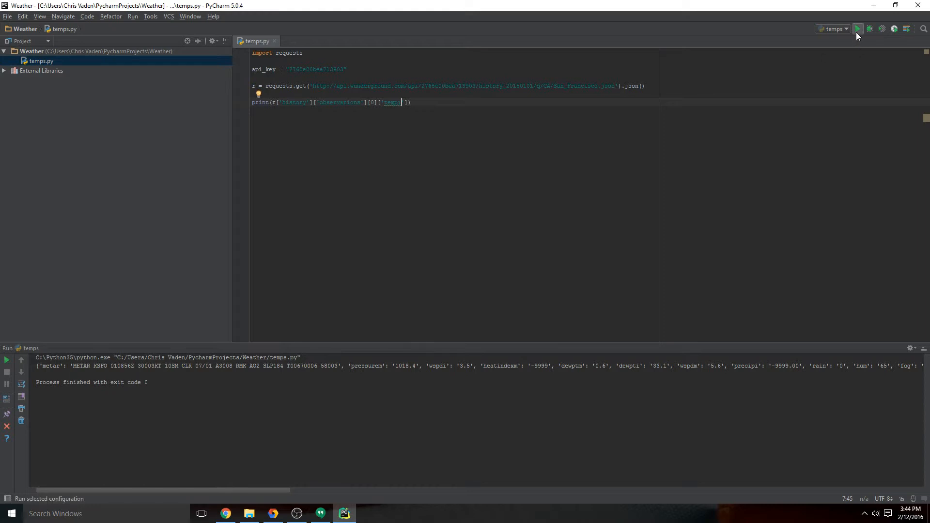
left_click(858, 28)
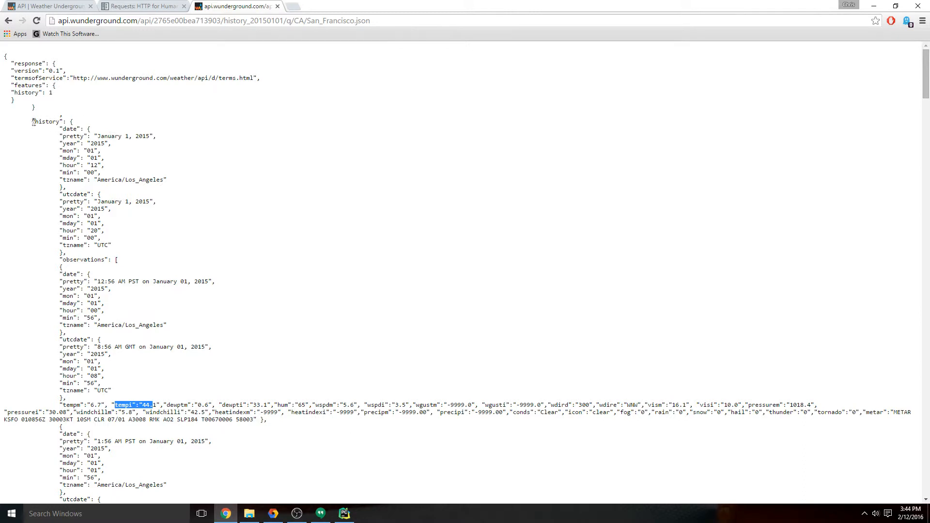
Step: Highlight the history and observations keys, then the first observation's tempm/tempi readings in the JSON
double_click(47, 121)
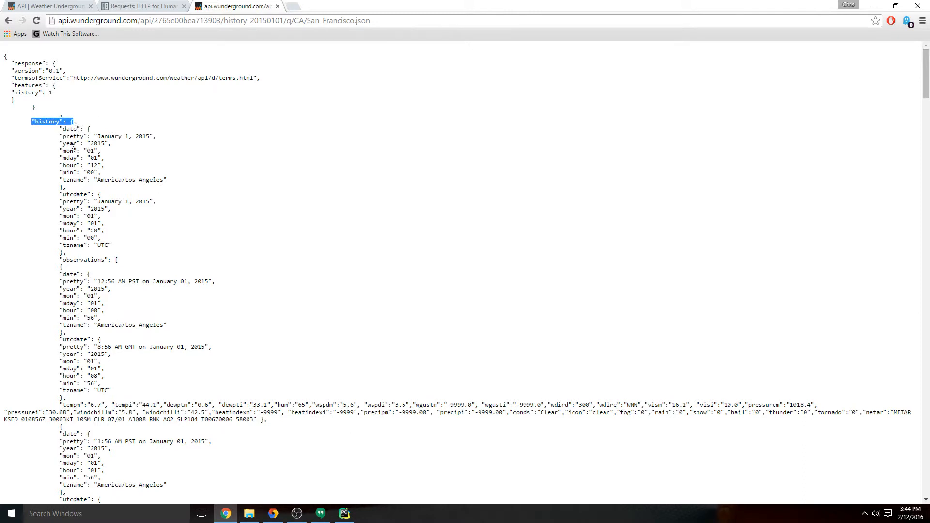
double_click(83, 260)
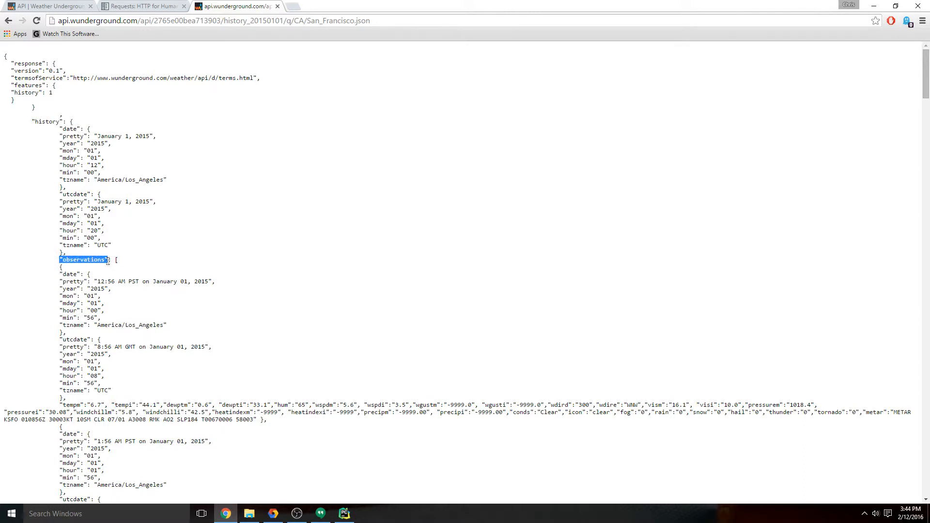
left_click(84, 260)
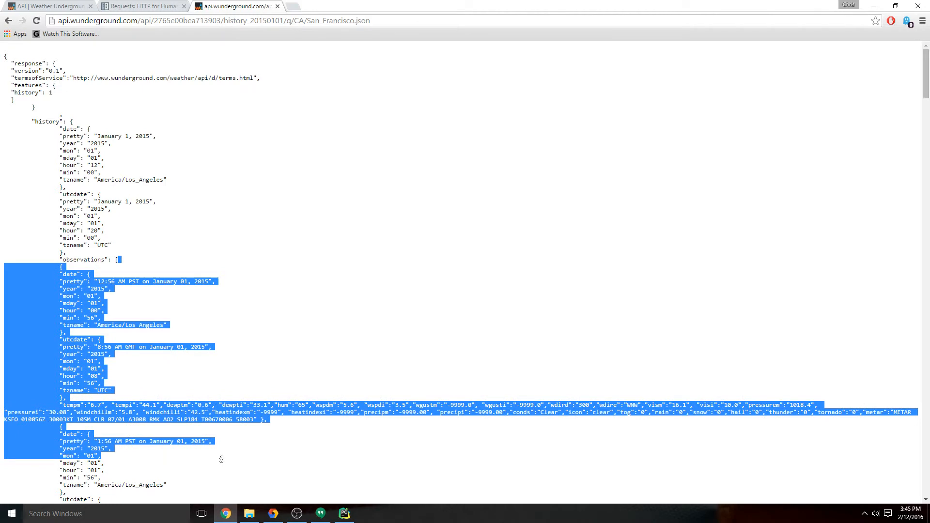
left_click(122, 262)
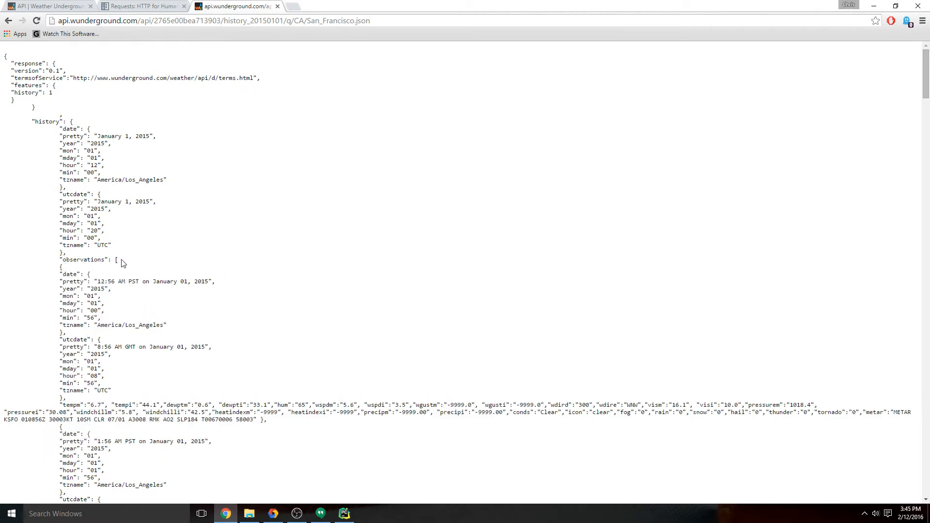
mouse_move(144, 400)
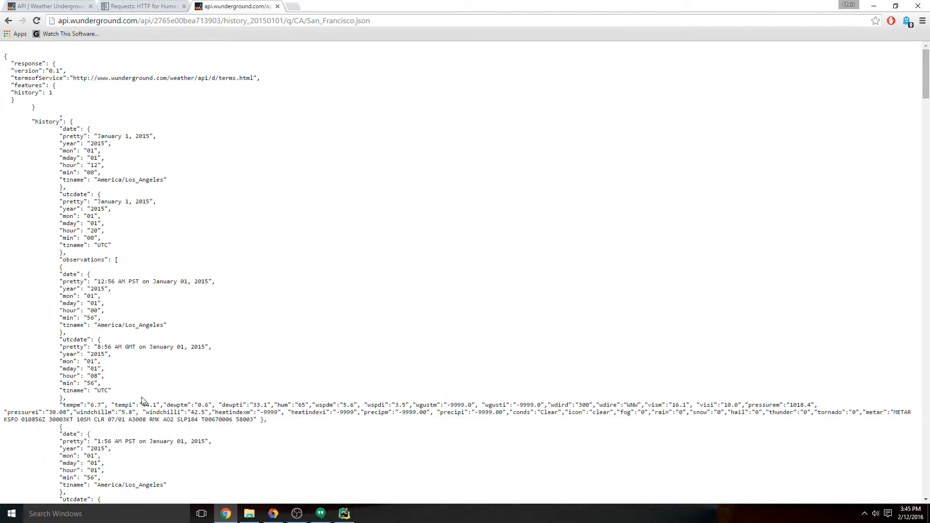
left_click_drag(59, 405, 267, 419)
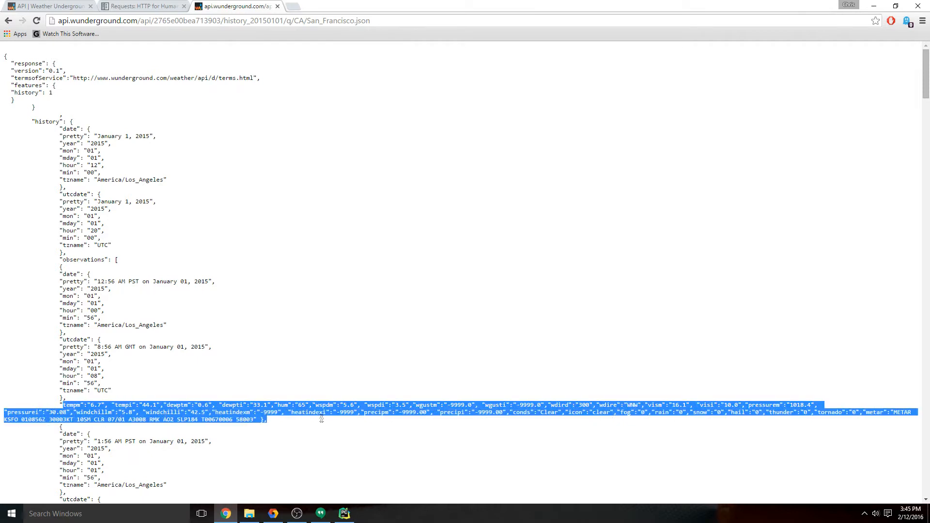
left_click(320, 419)
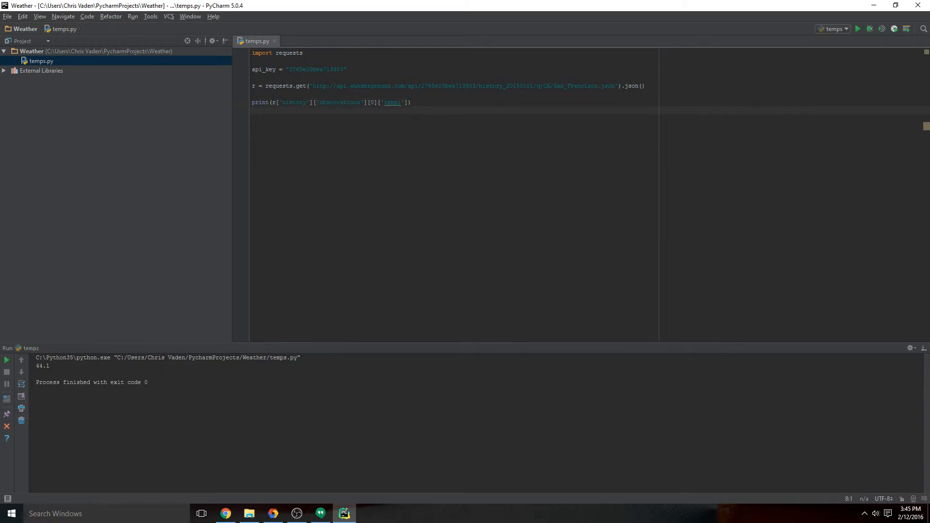
Step: Switch back to the Chrome tab showing the San Francisco history JSON
key("alt+tab")
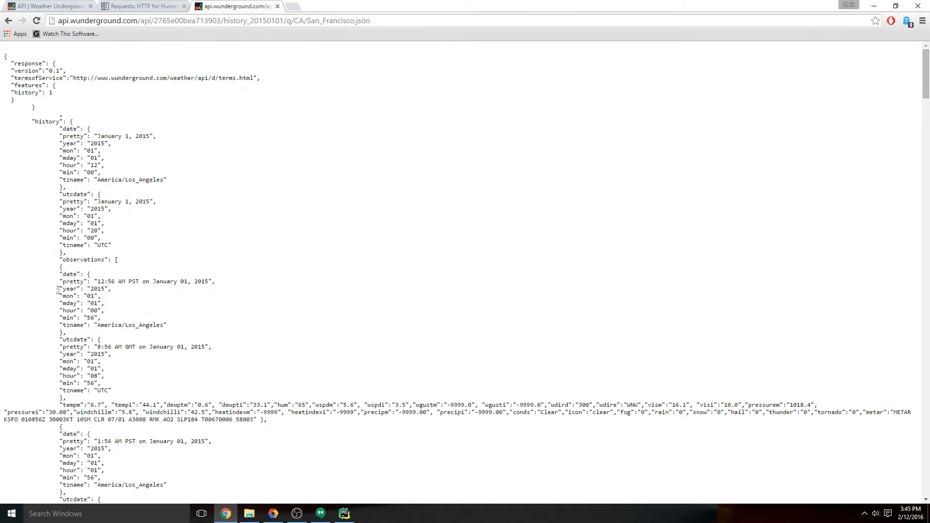
mouse_move(160, 276)
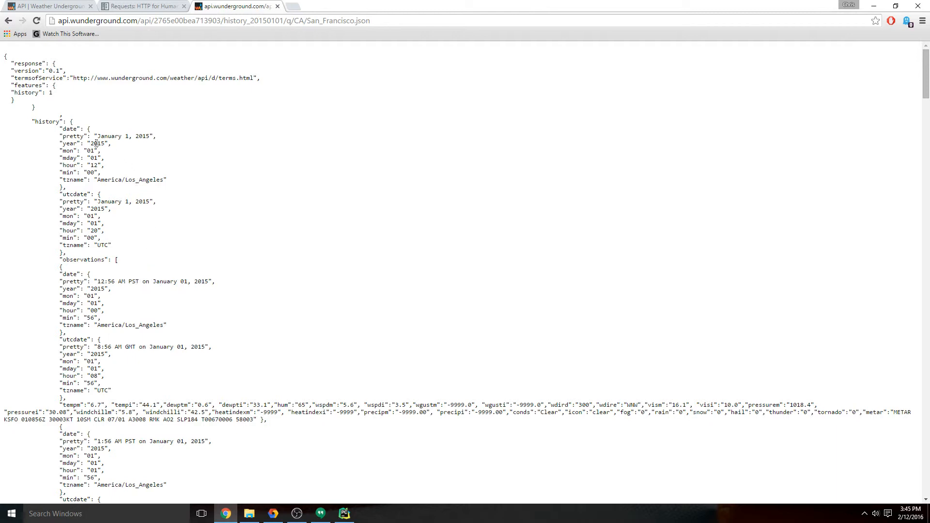
mouse_move(112, 154)
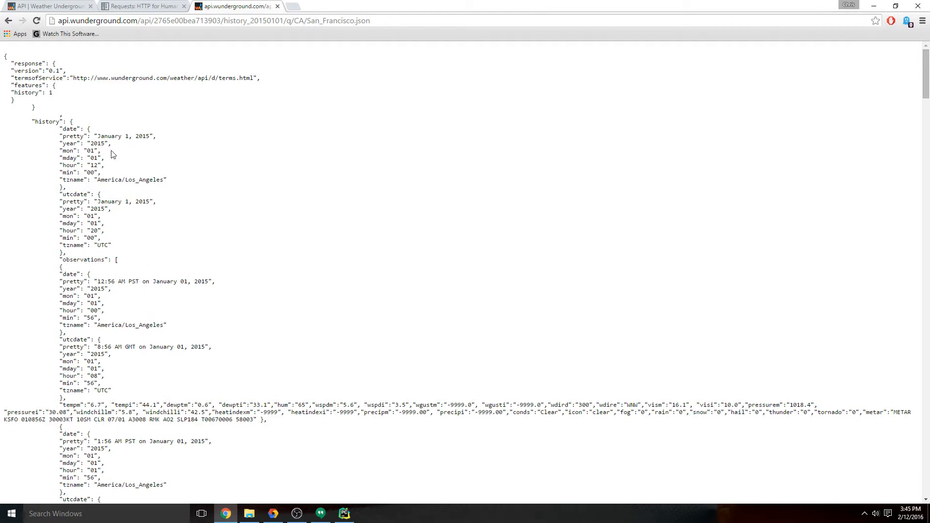
mouse_move(149, 279)
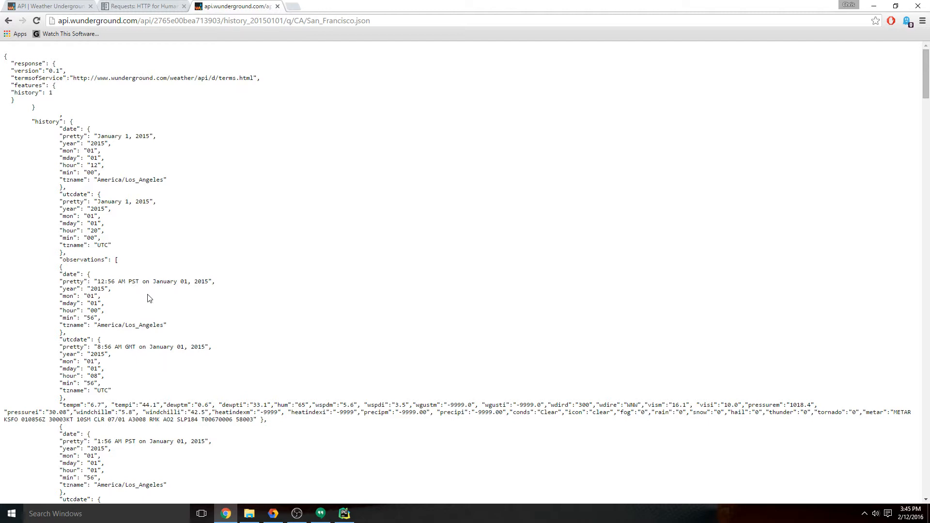
mouse_move(168, 346)
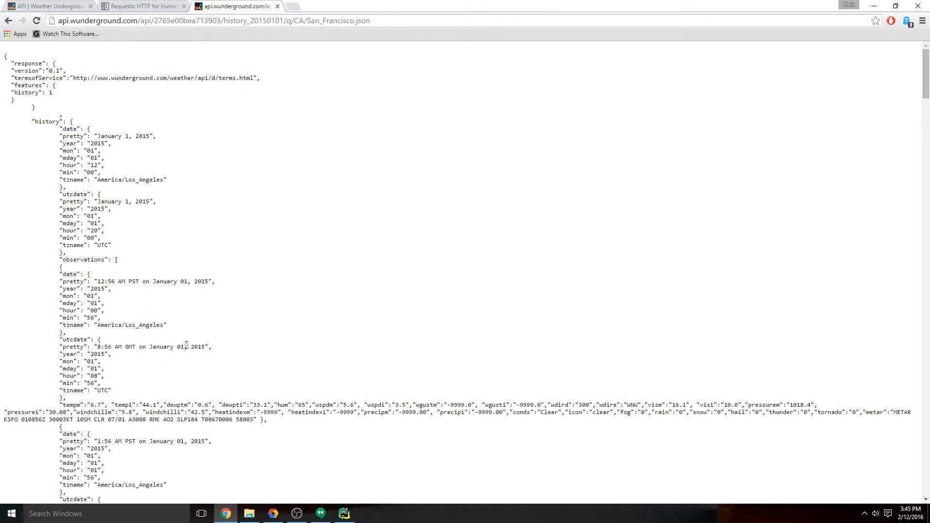
mouse_move(176, 329)
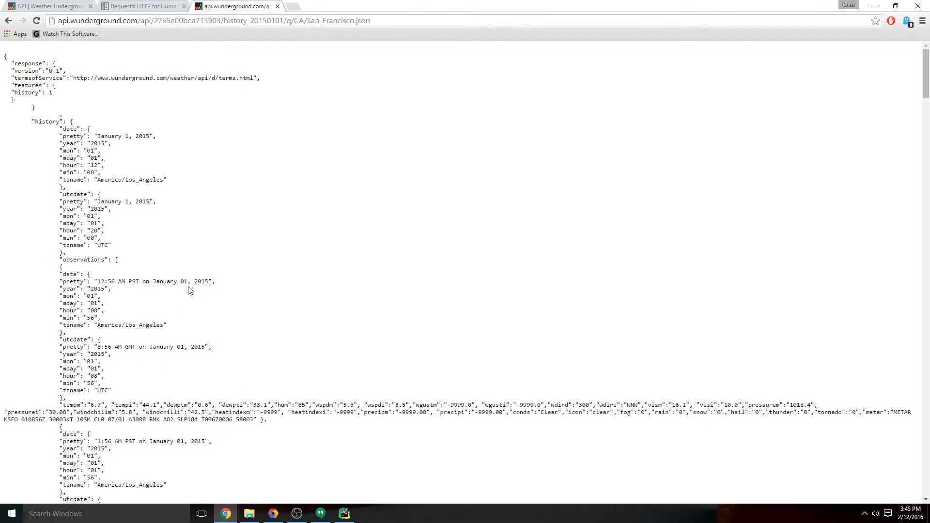
Step: Highlight the first observation's 'pretty' timestamp, its hour/minute fields, and the history and observations keys
double_click(153, 281)
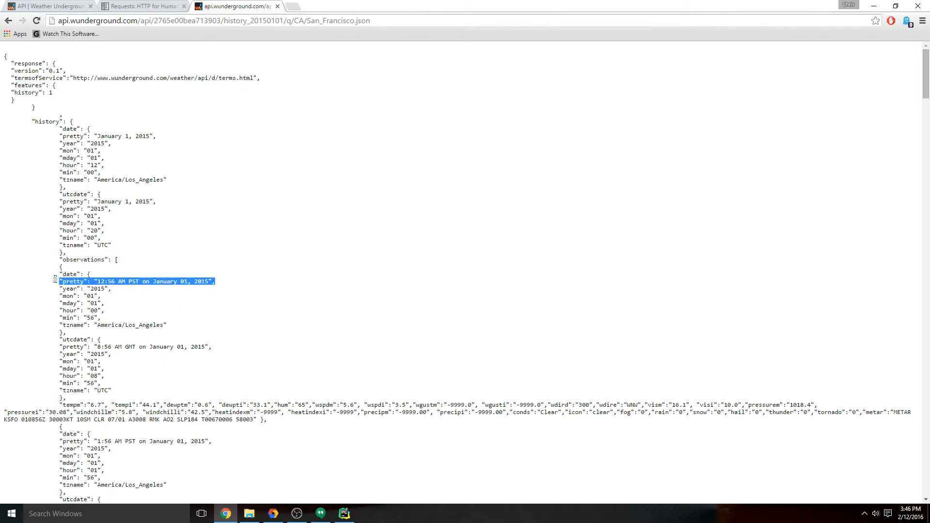
left_click(107, 311)
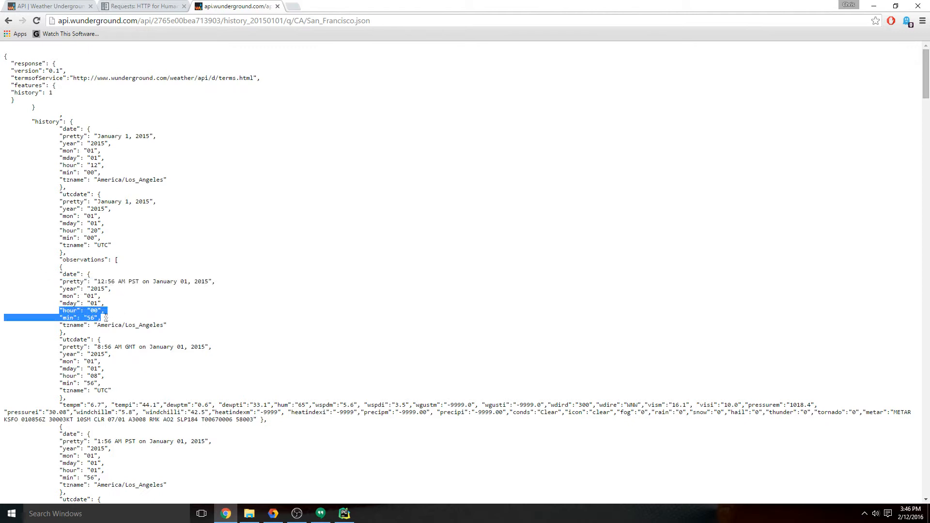
mouse_move(106, 319)
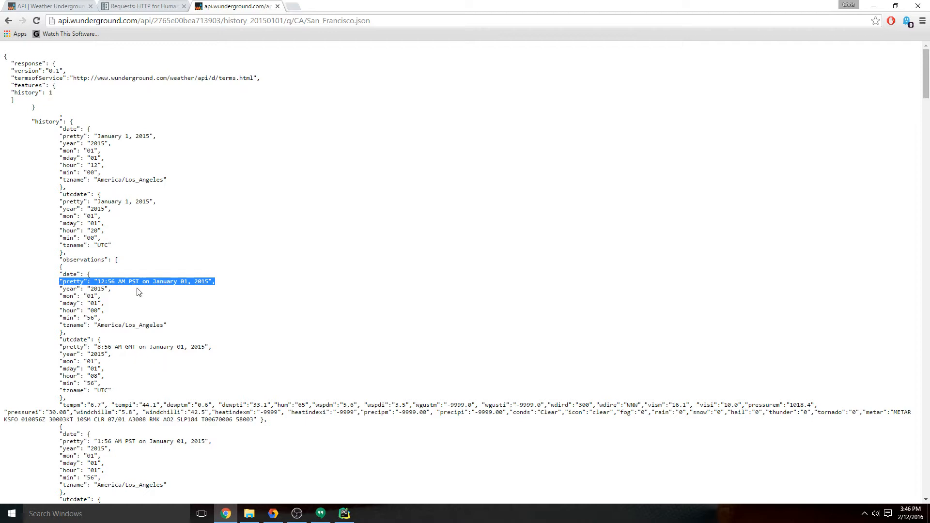
double_click(42, 121)
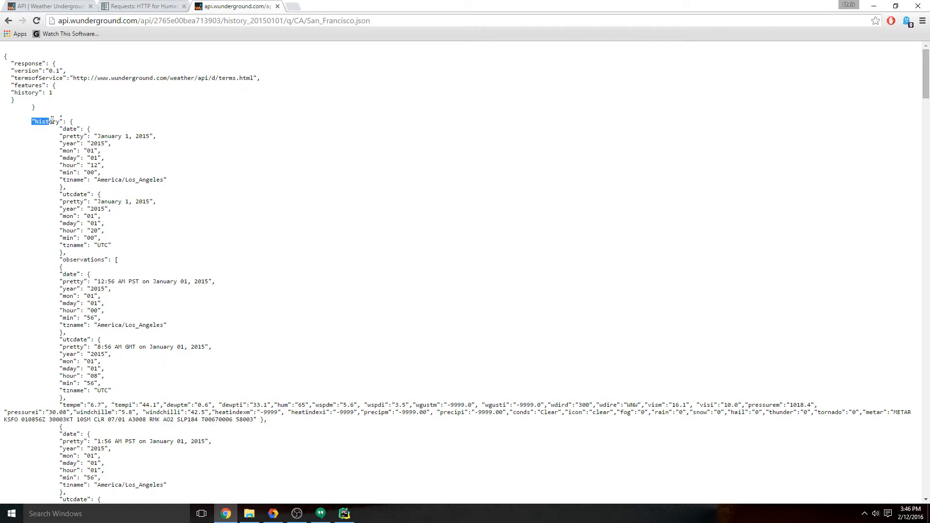
double_click(43, 122)
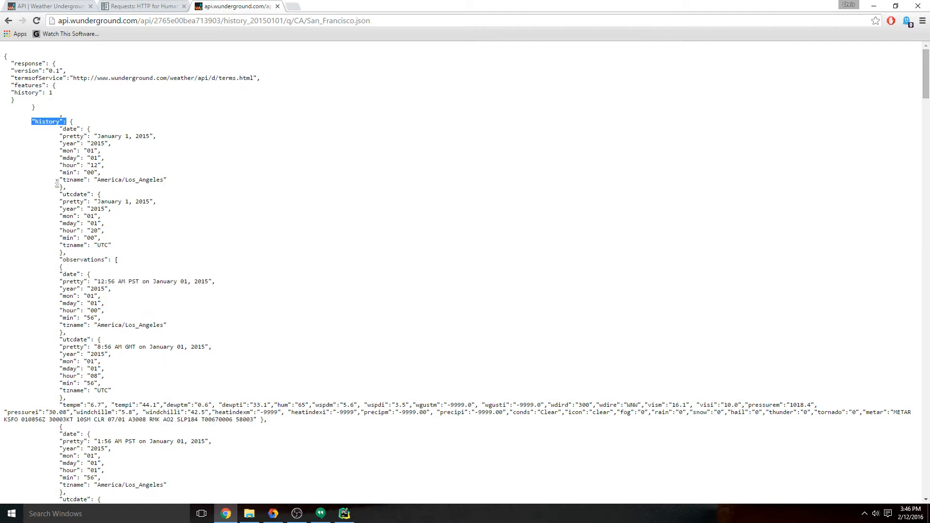
double_click(85, 260)
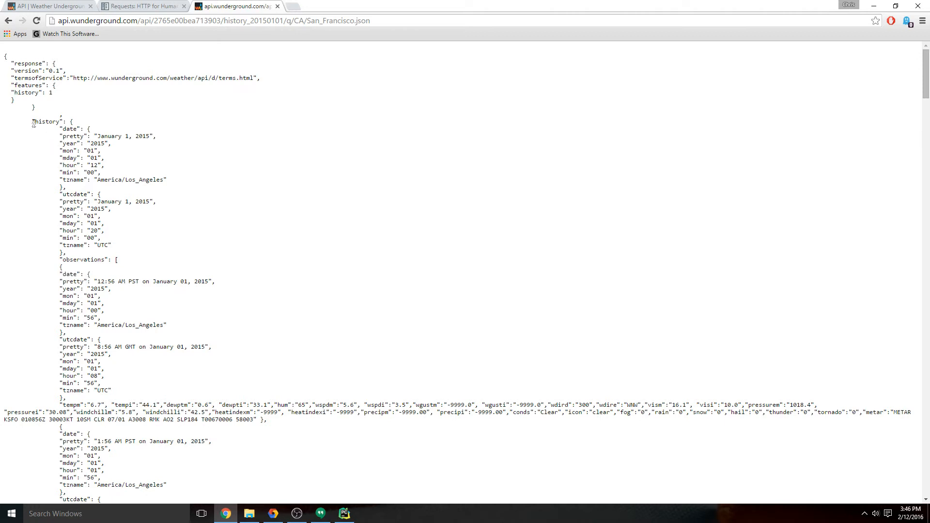
mouse_move(101, 267)
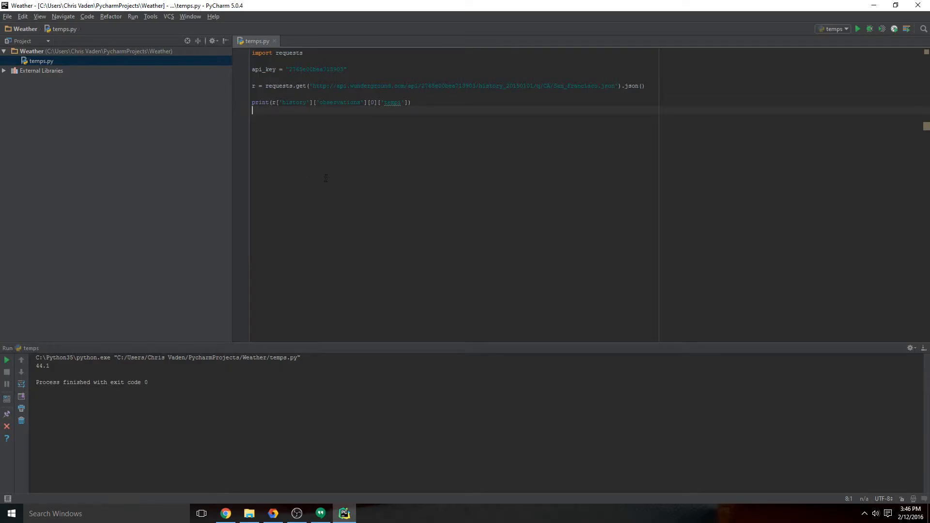
Step: Write print(r['history']['observations'][0]['date']['pretty']) below the tempi print in temps.py
type("print(r")
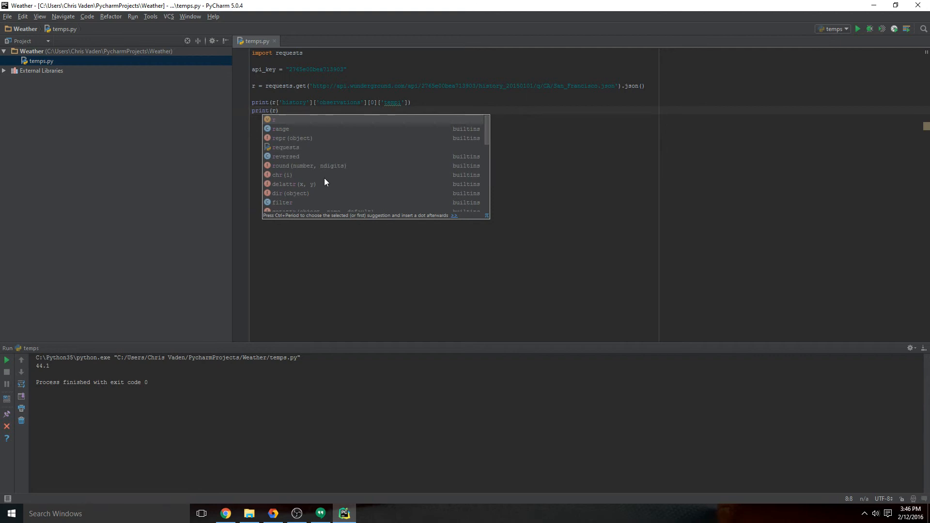
type("'histo']")
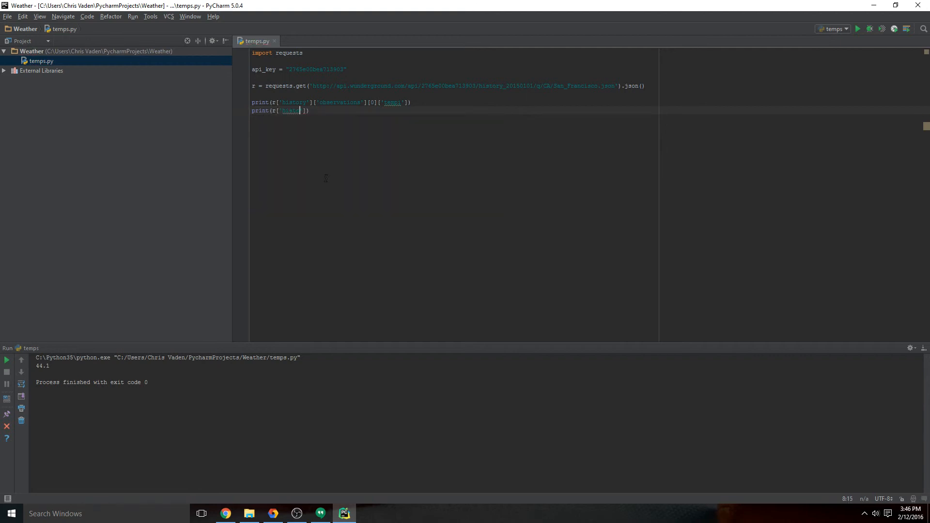
type("ry']['")
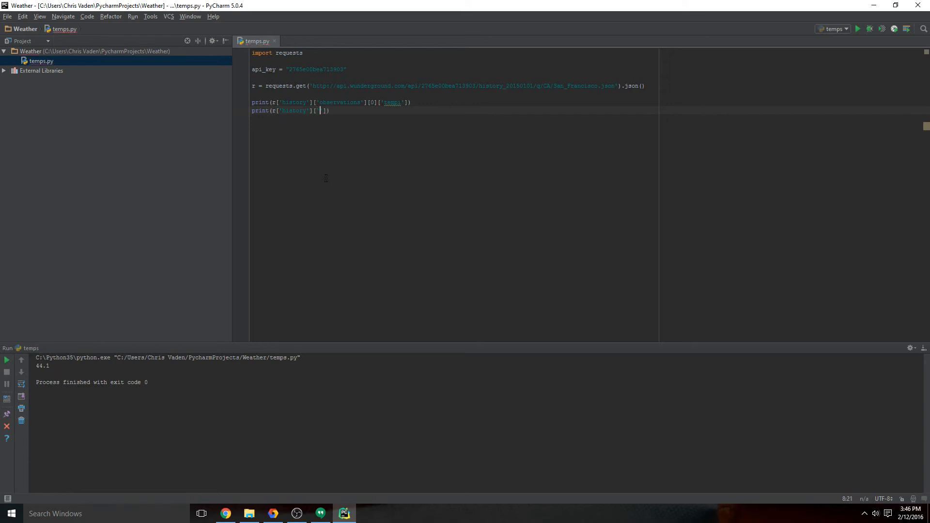
type("observations'][")
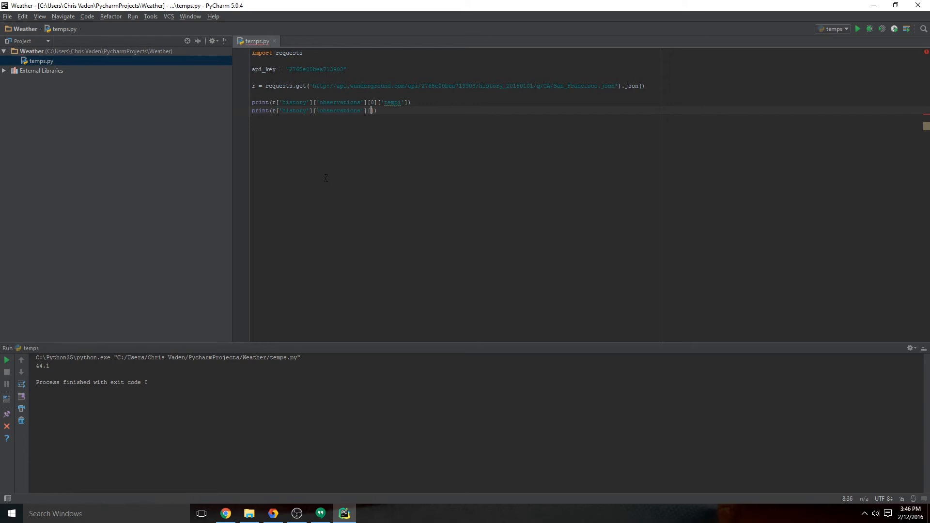
type("0")
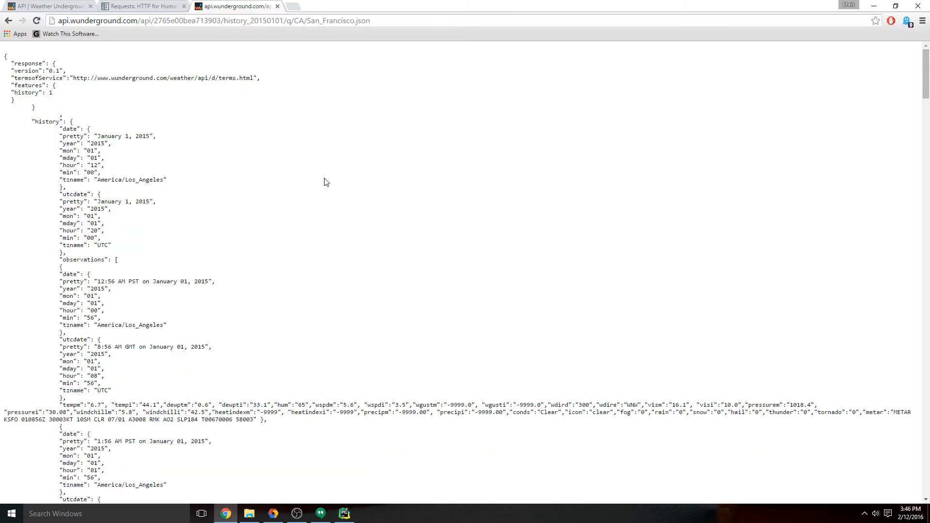
key("alt+tab")
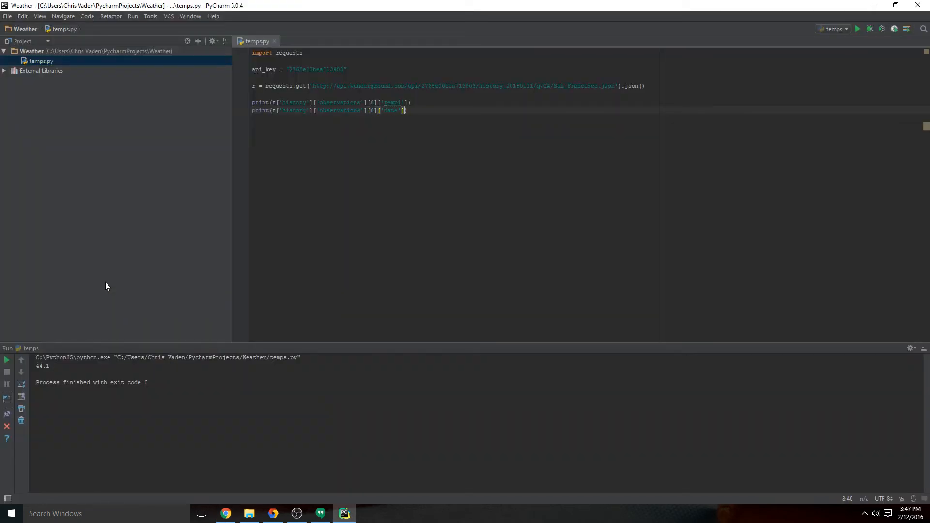
type("[pre")
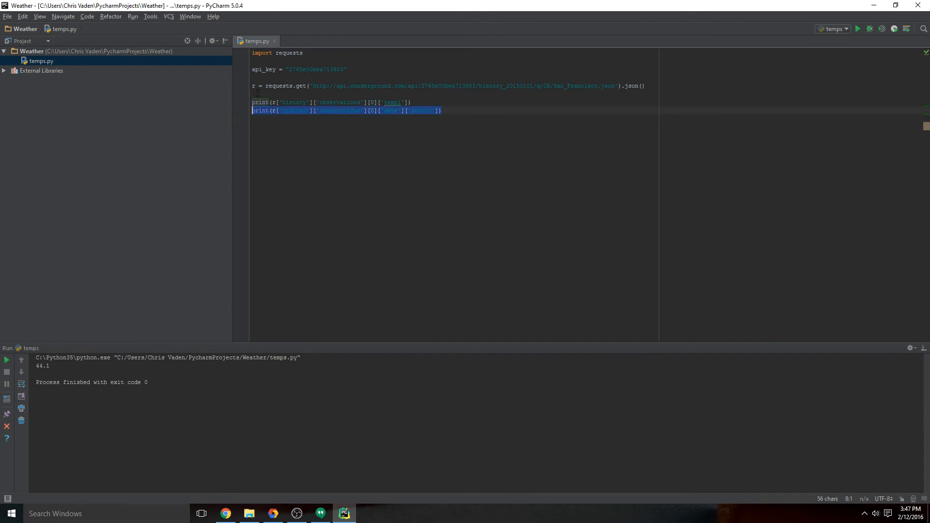
Step: Move the date 'pretty' print line above the tempi print and run temps.py
key("Delete")
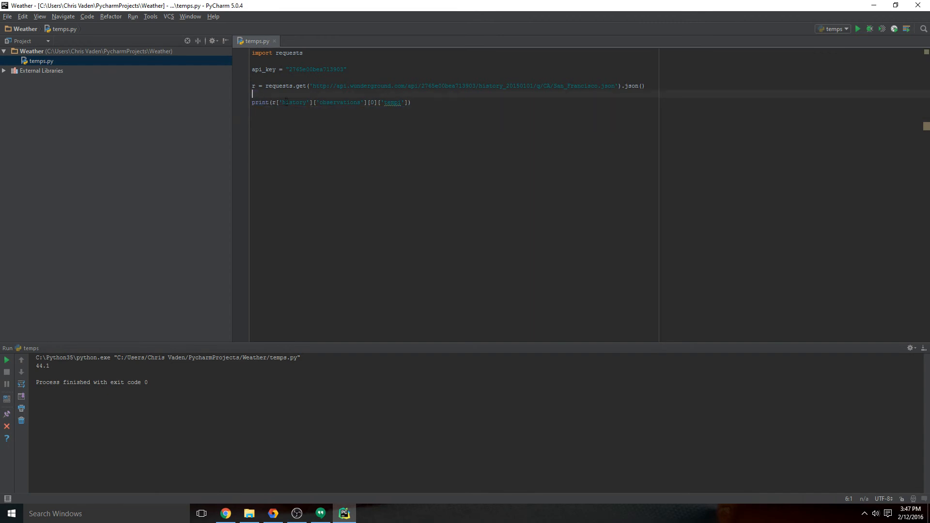
type("print(r['history']['observations'][0]['date']['pretty'])")
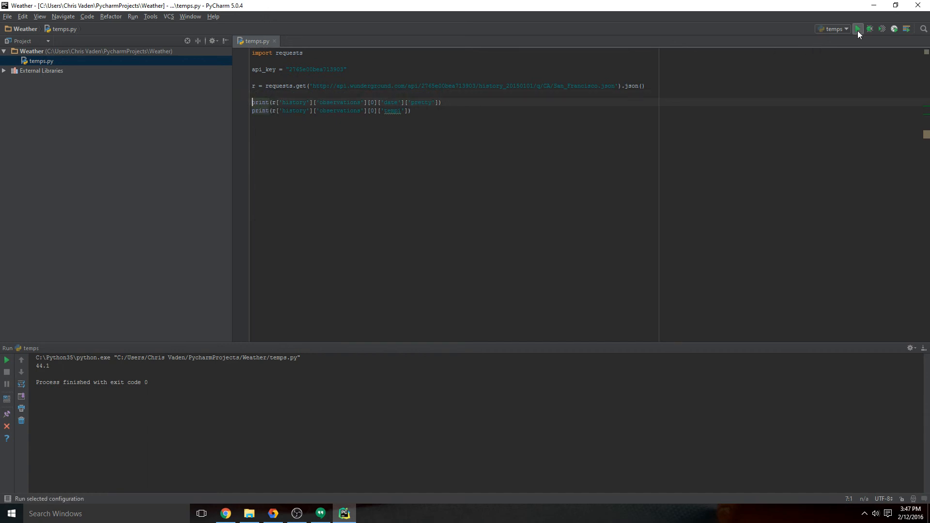
left_click(857, 28)
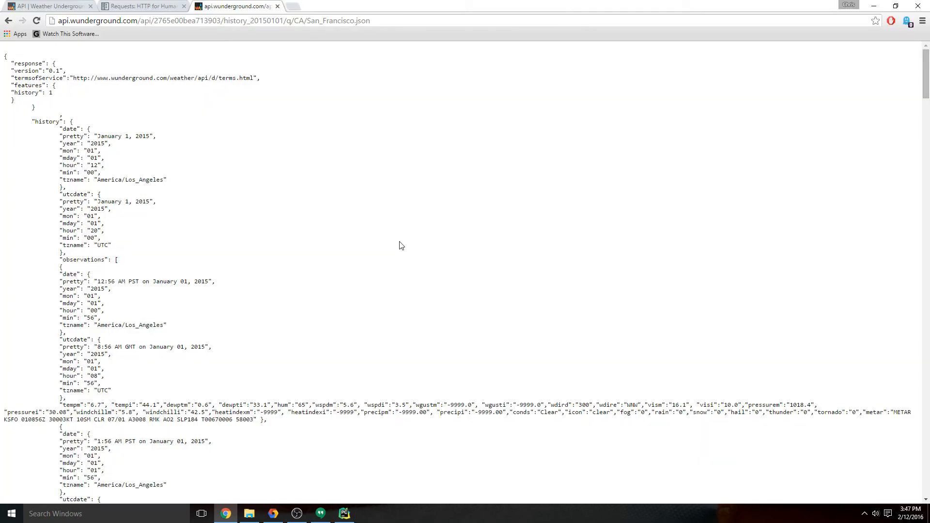
Step: Scroll through the later hourly observations such as 7:56 AM PST in the history JSON
scroll("down", 3)
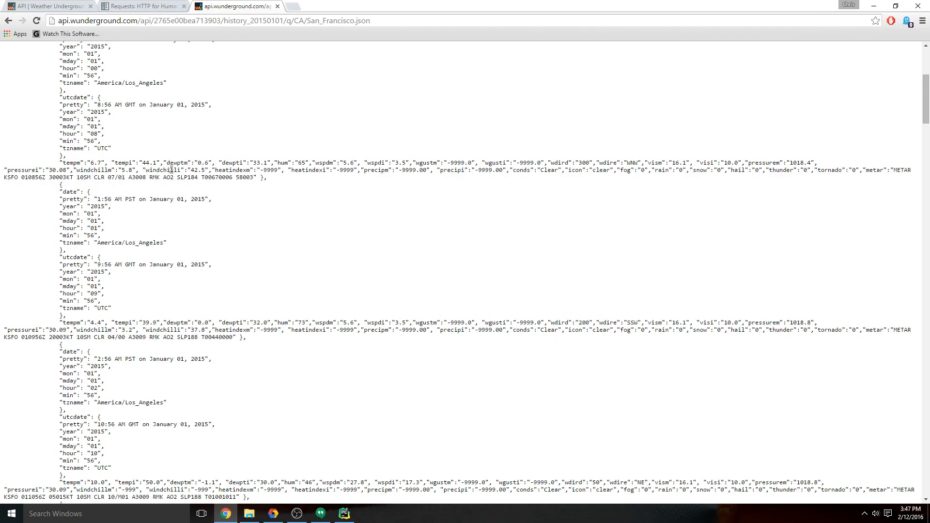
scroll("down", 3)
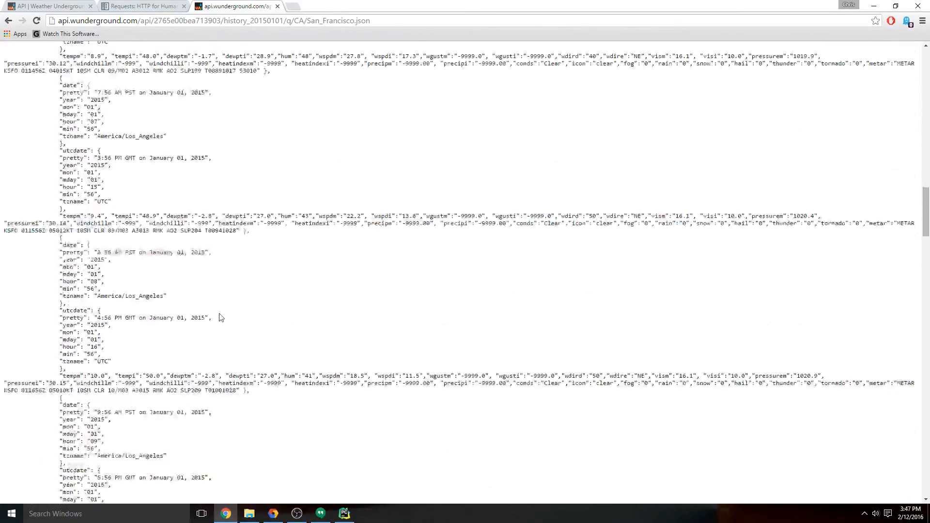
scroll("up", 3)
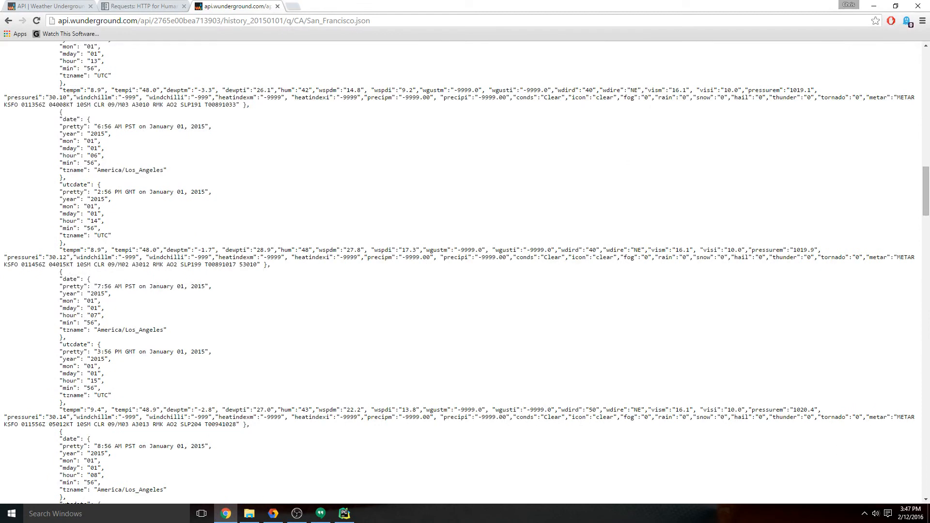